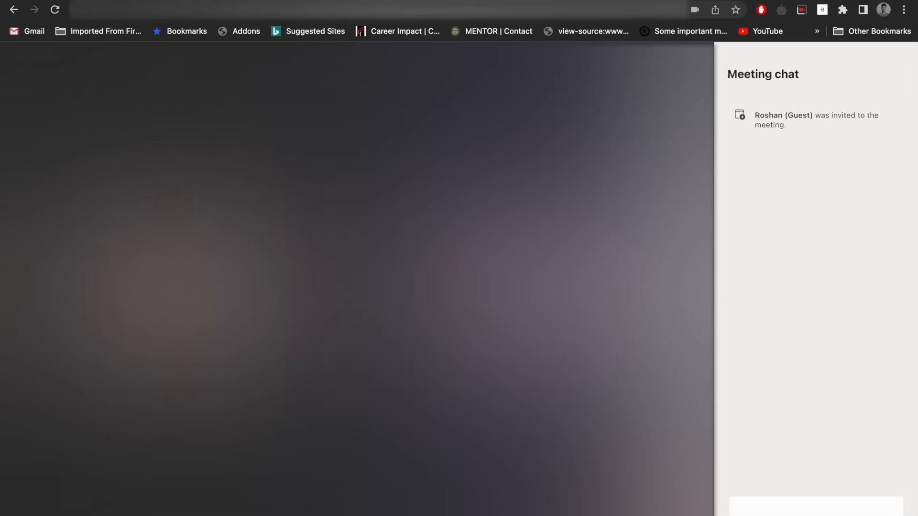
{"action": "mouse_move", "coordinate": [797, 265]}
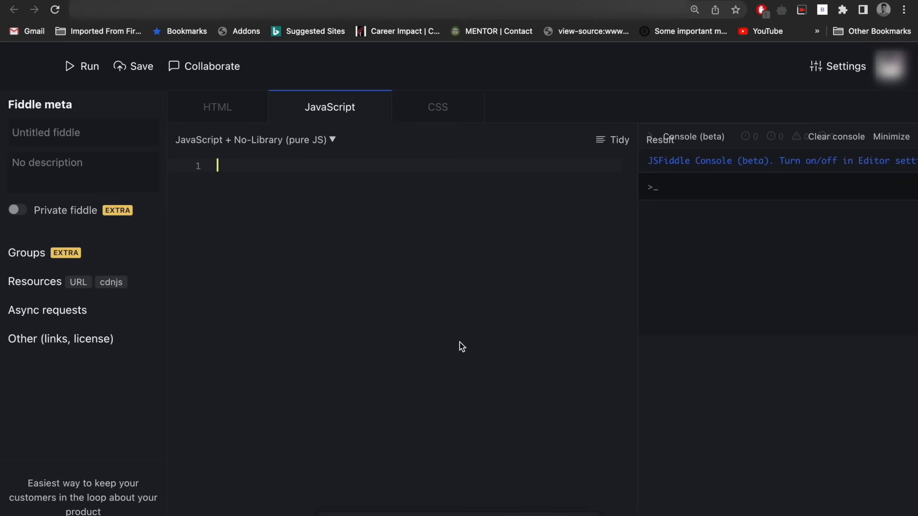
Step: Write function Parent with var name = "roshan"
{"action": "type", "text": "function Parent(){"}
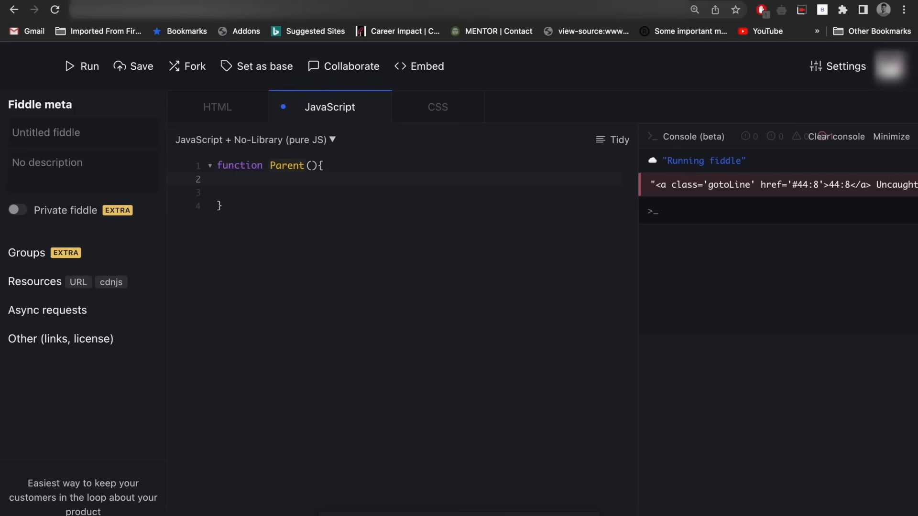
{"action": "type", "text": "var name ="}
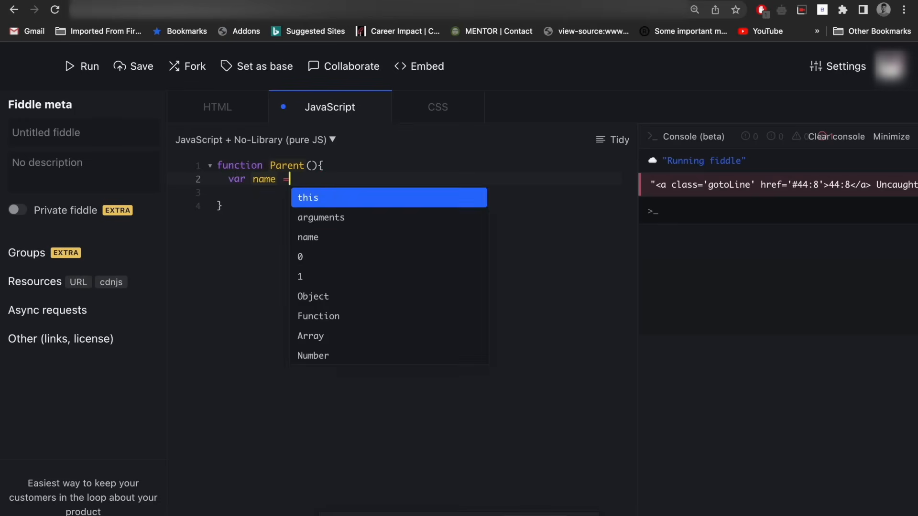
{"action": "type", "text": "\"roshan\""}
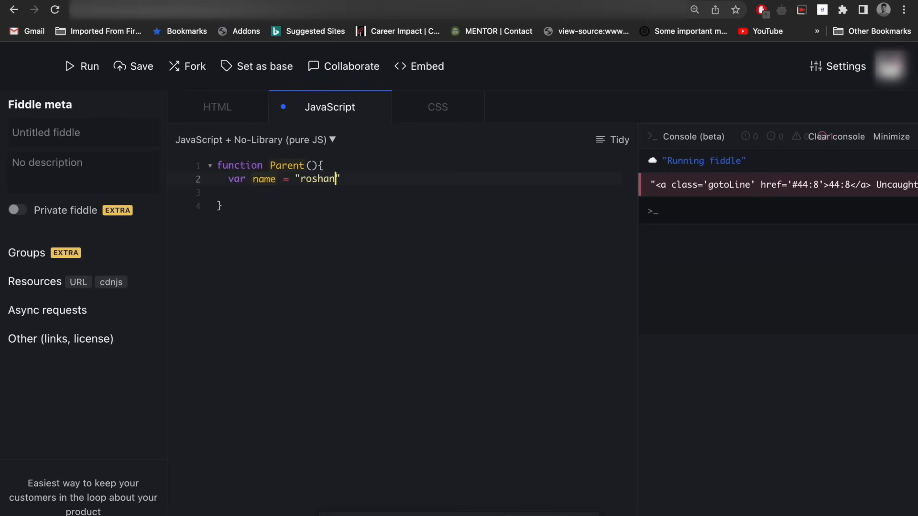
{"action": "type", "text": ";"}
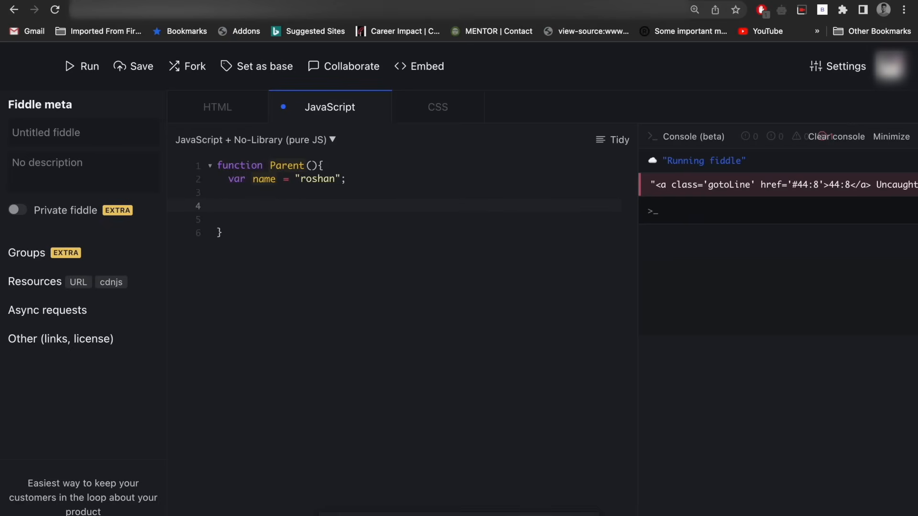
Step: Nest a child function inside Parent that does console.log(name)
{"action": "type", "text": "function"}
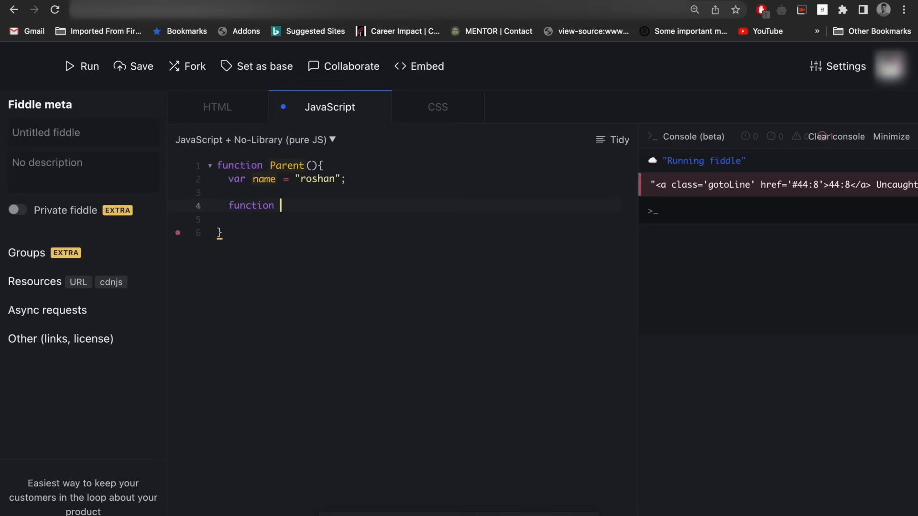
{"action": "type", "text": "child(){"}
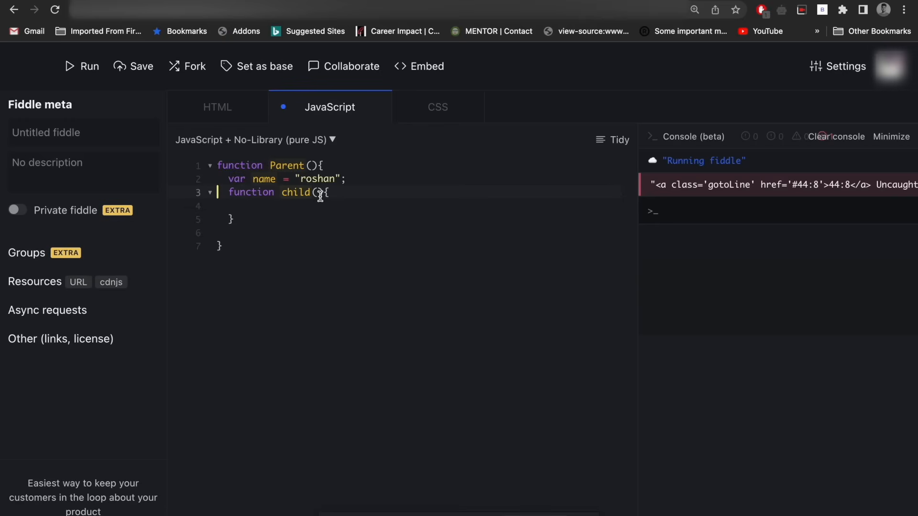
{"action": "key", "text": "Enter"}
{"action": "type", "text": "c"}
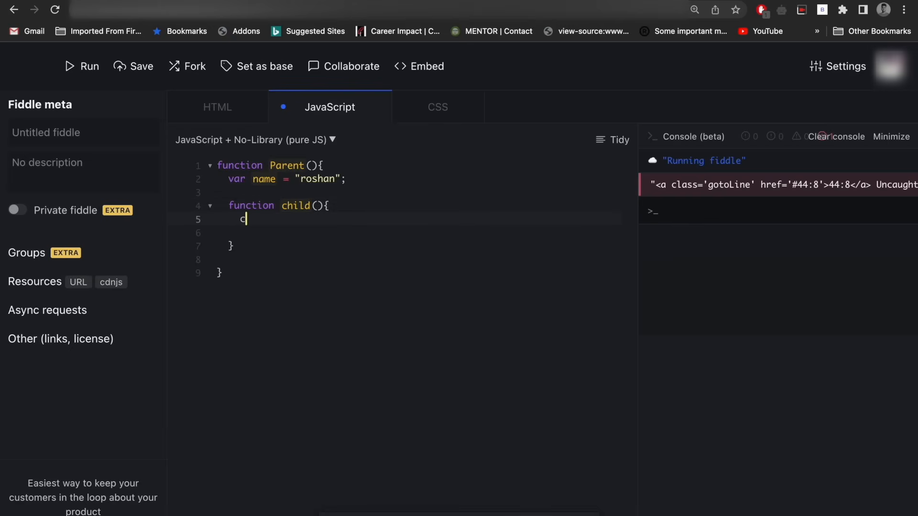
{"action": "type", "text": "onsole.log"}
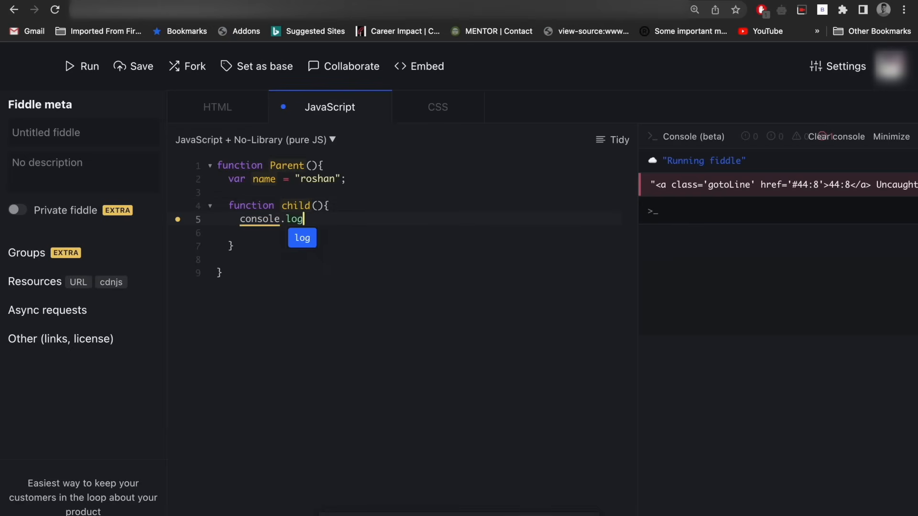
{"action": "type", "text": "(name"}
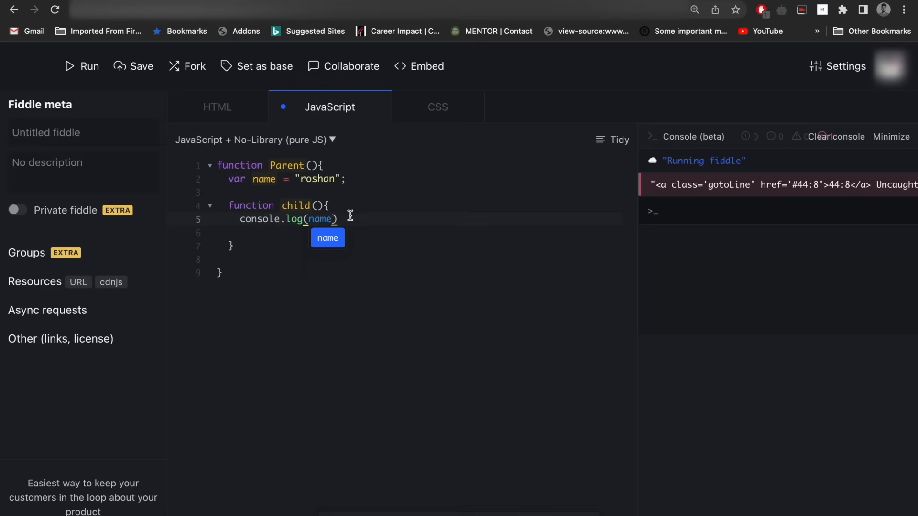
Step: Call child(); inside Parent and Parent(); at the end of the script
{"action": "key", "text": "Enter"}
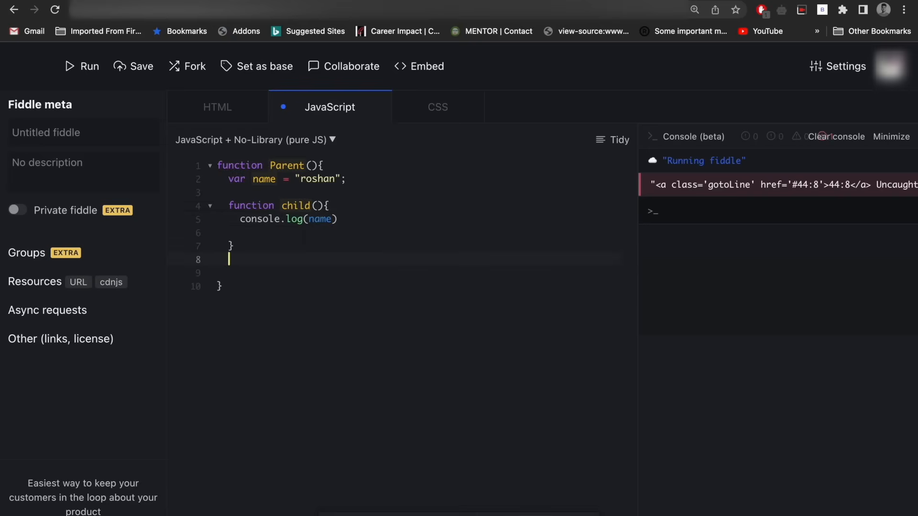
{"action": "type", "text": "child();"}
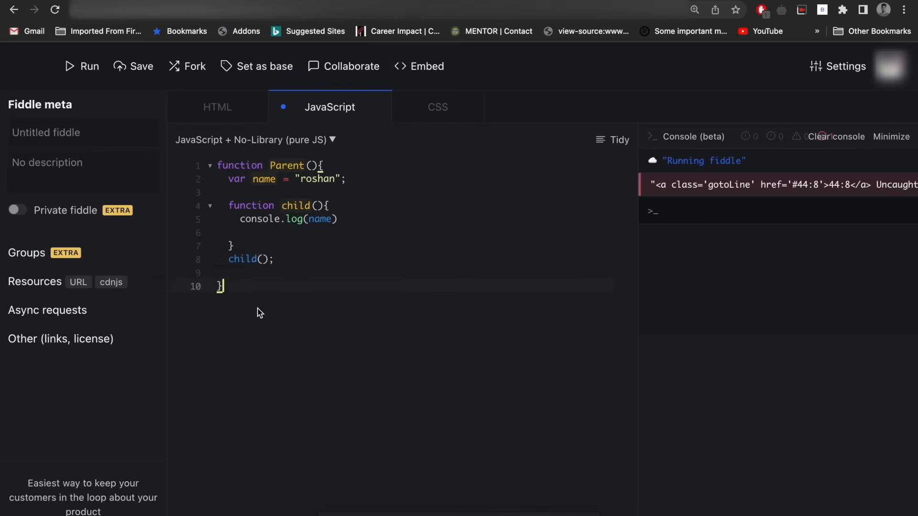
{"action": "type", "text": "Parent();"}
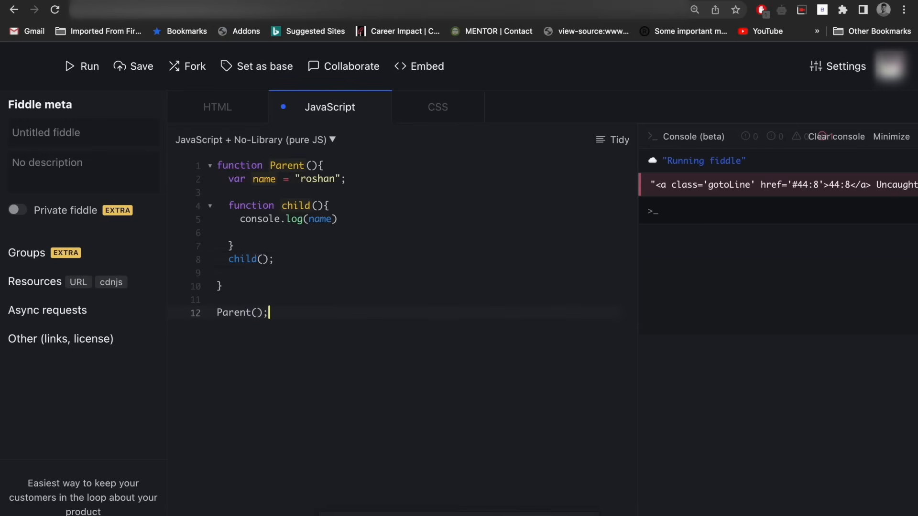
{"action": "left_click", "coordinate": [284, 273]}
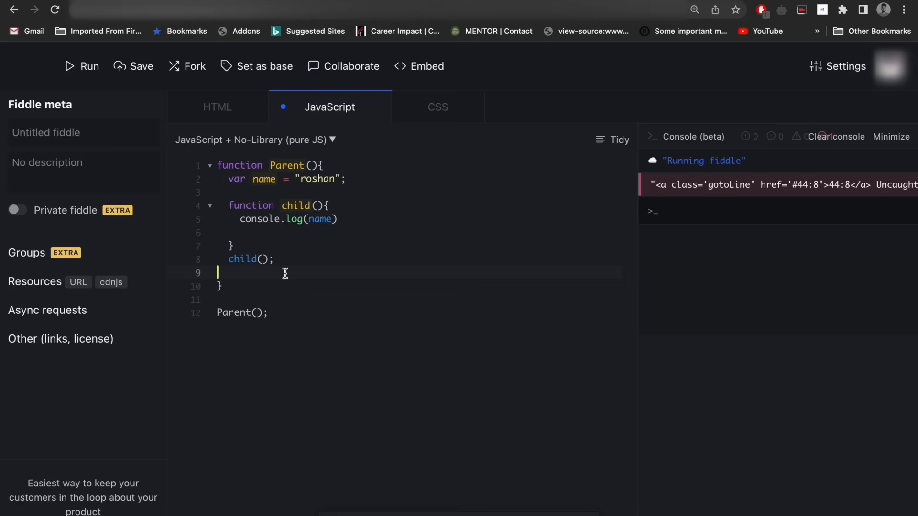
Step: Run the fiddle to log roshan, then rework Parent's name declaration to use let
{"action": "left_click", "coordinate": [81, 66]}
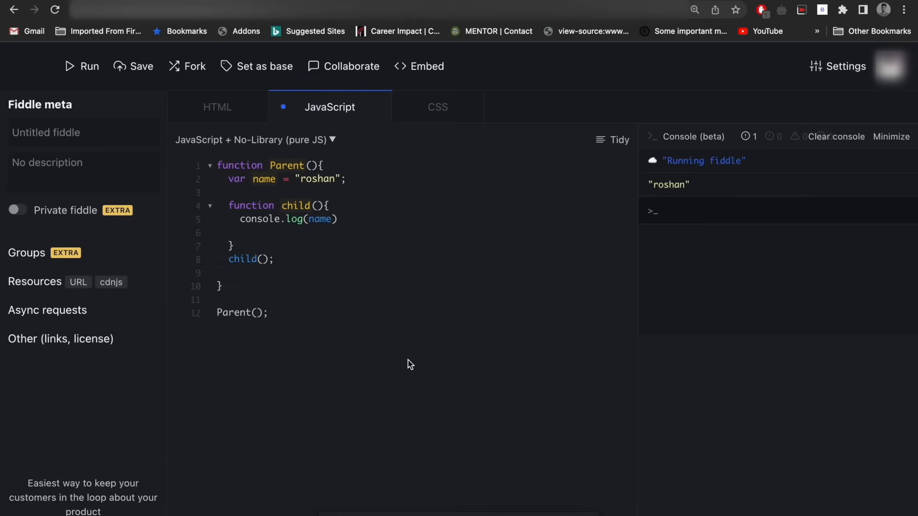
{"action": "mouse_move", "coordinate": [350, 189]}
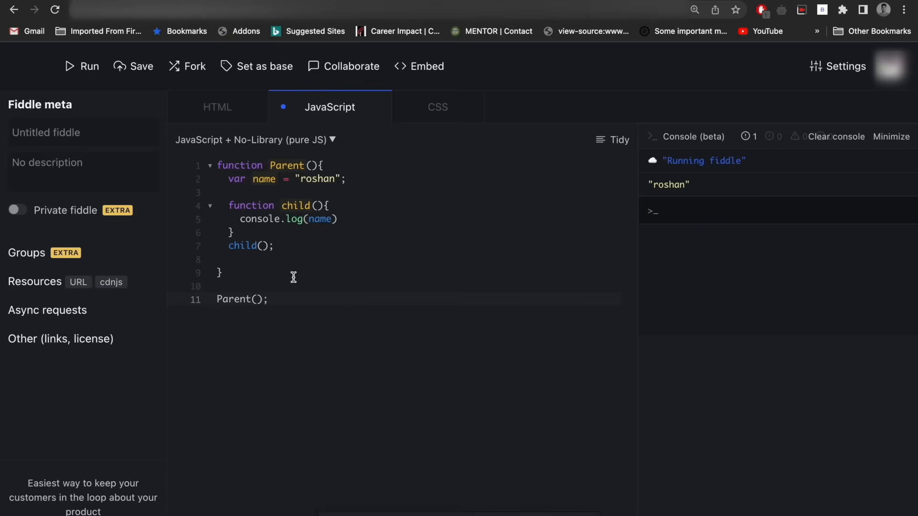
{"action": "mouse_move", "coordinate": [461, 213]}
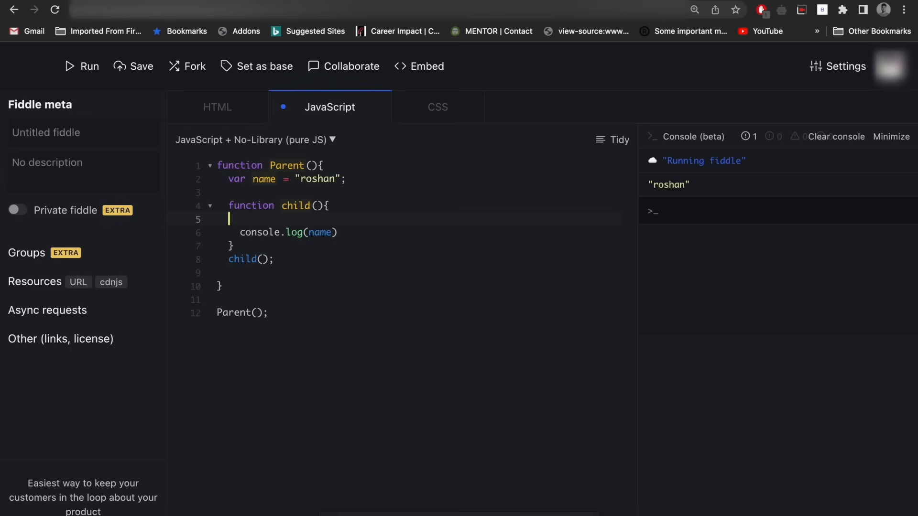
{"action": "type", "text": "var"}
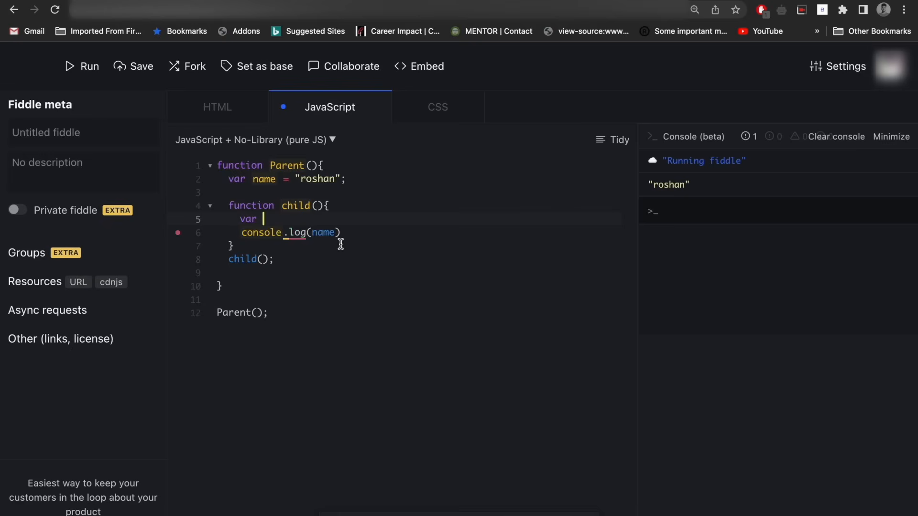
{"action": "key", "text": "Backspace"}
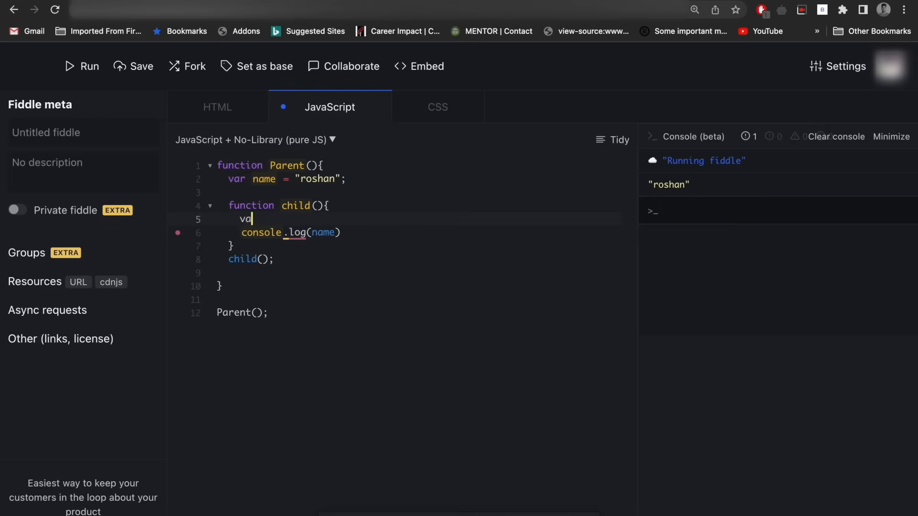
{"action": "key", "text": "Backspace"}
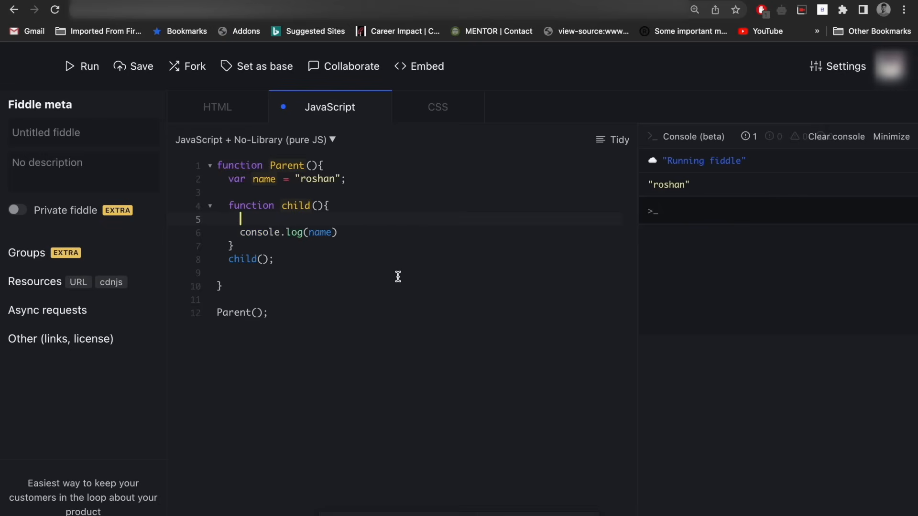
{"action": "key", "text": "Backspace"}
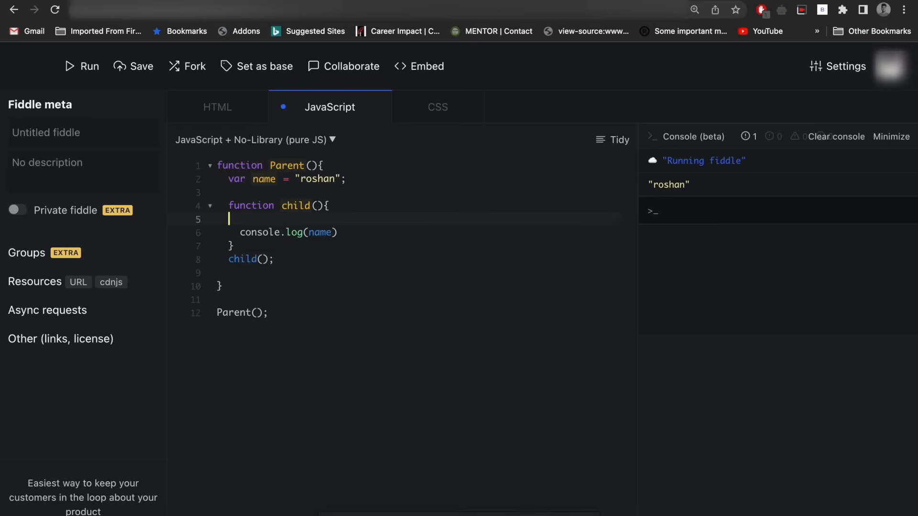
{"action": "type", "text": "var"}
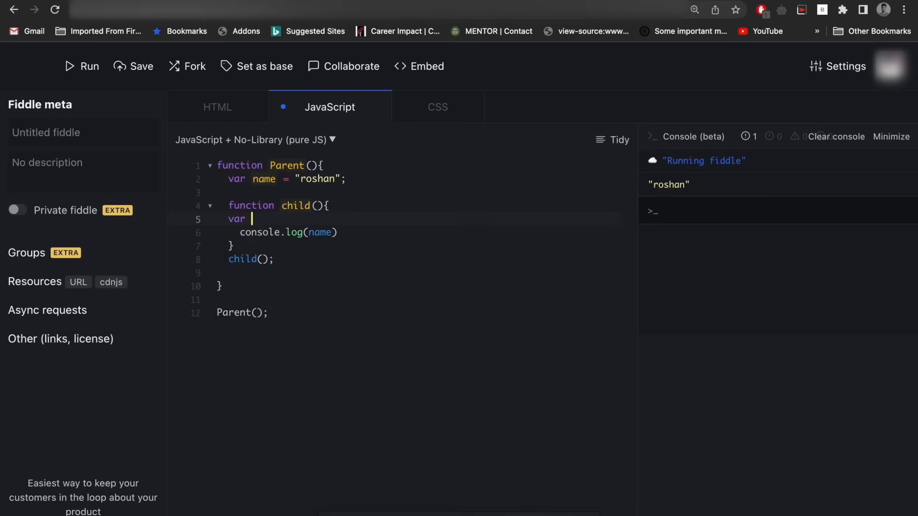
Step: Declare let name = "kumar" inside child before the log
{"action": "type", "text": "name"}
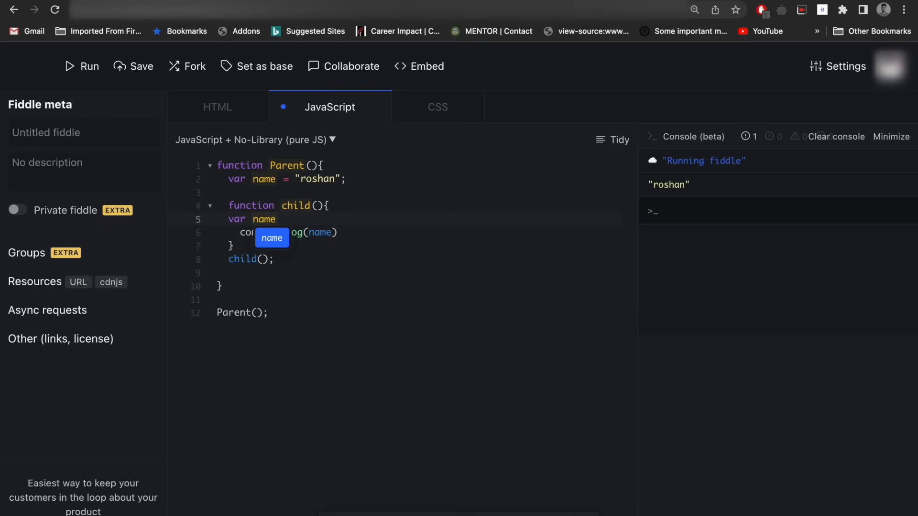
{"action": "type", "text": "let"}
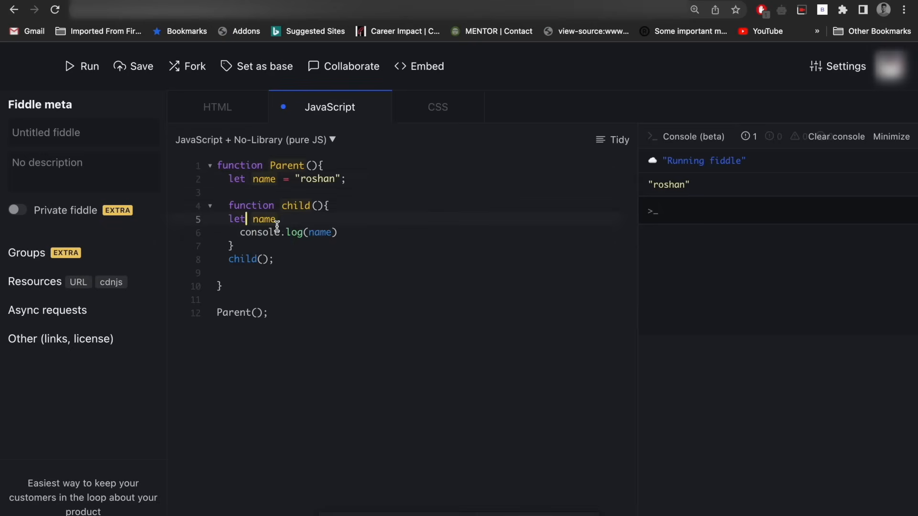
{"action": "type", "text": "= \"\""}
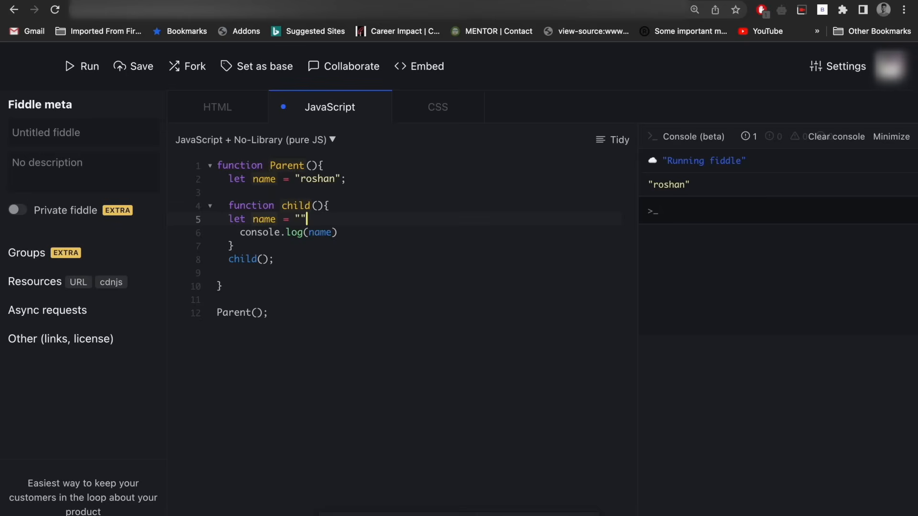
{"action": "type", "text": "kumar"}
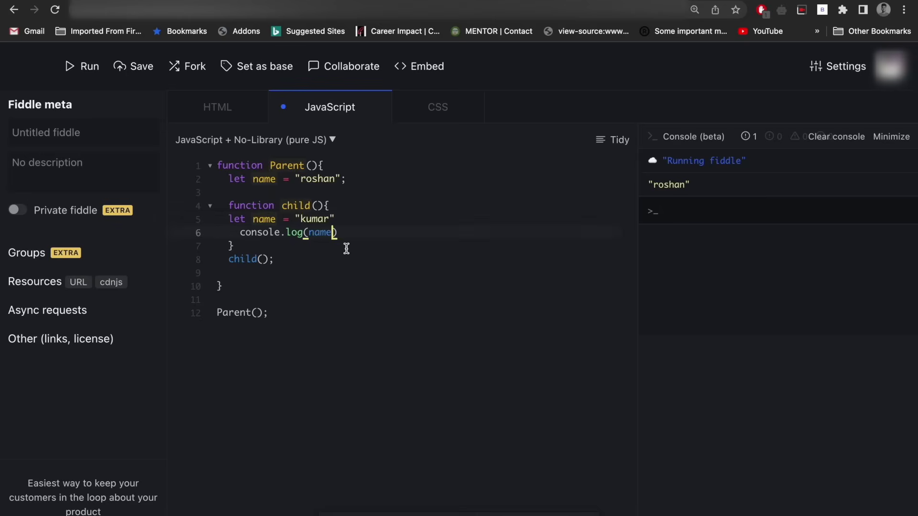
Step: Run the let version so the console logs kumar, then switch both declarations back to var
{"action": "left_click", "coordinate": [834, 137]}
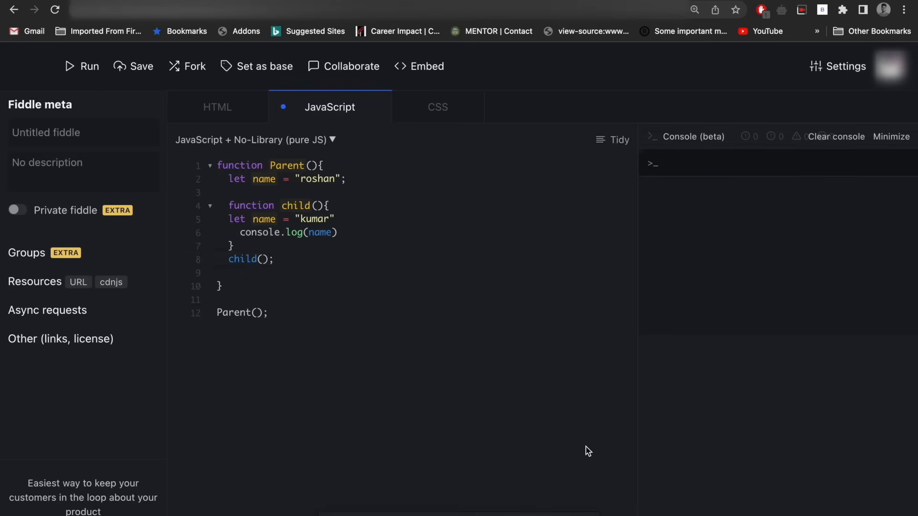
{"action": "left_click", "coordinate": [81, 66]}
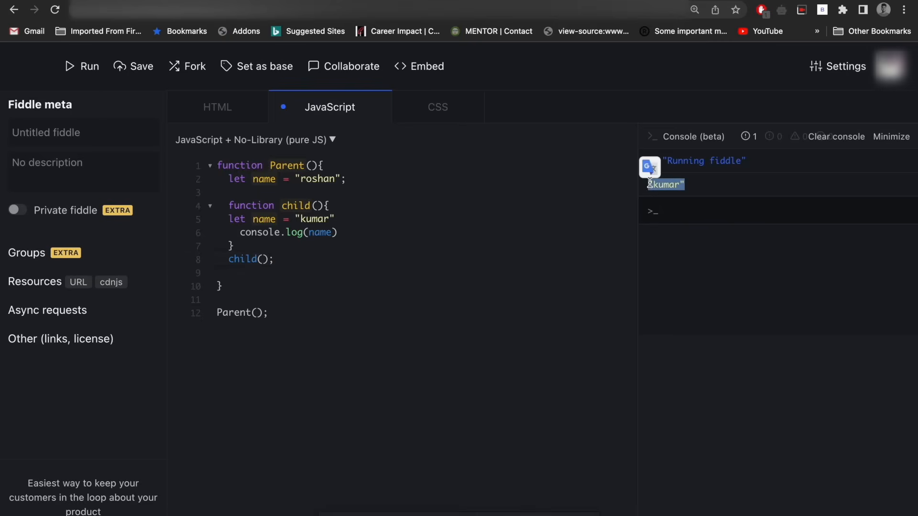
{"action": "mouse_move", "coordinate": [348, 353]}
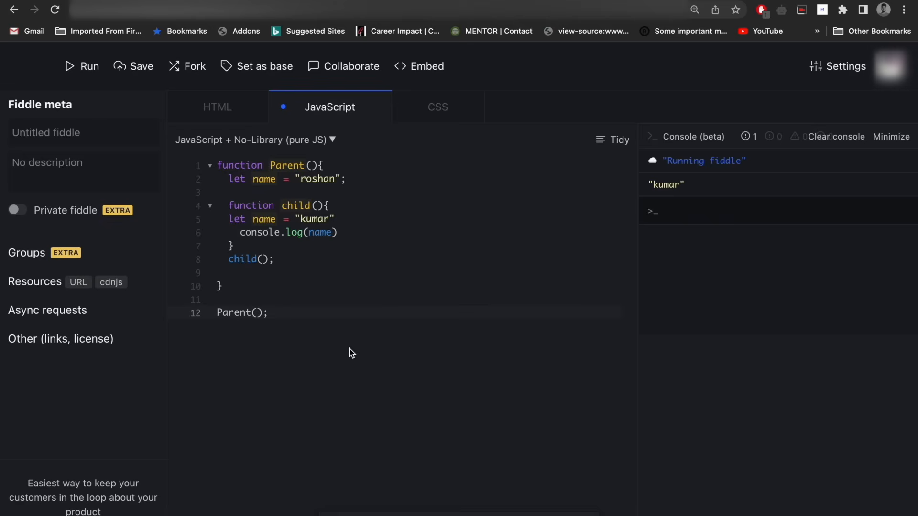
{"action": "left_click", "coordinate": [267, 312]}
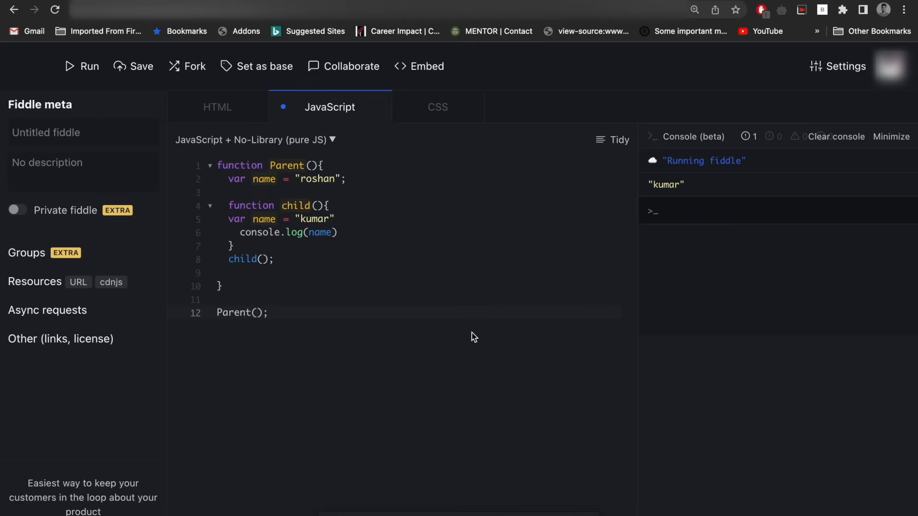
Step: Run the var version of the Parent/child example and check the console prints kumar
{"action": "left_click", "coordinate": [268, 312]}
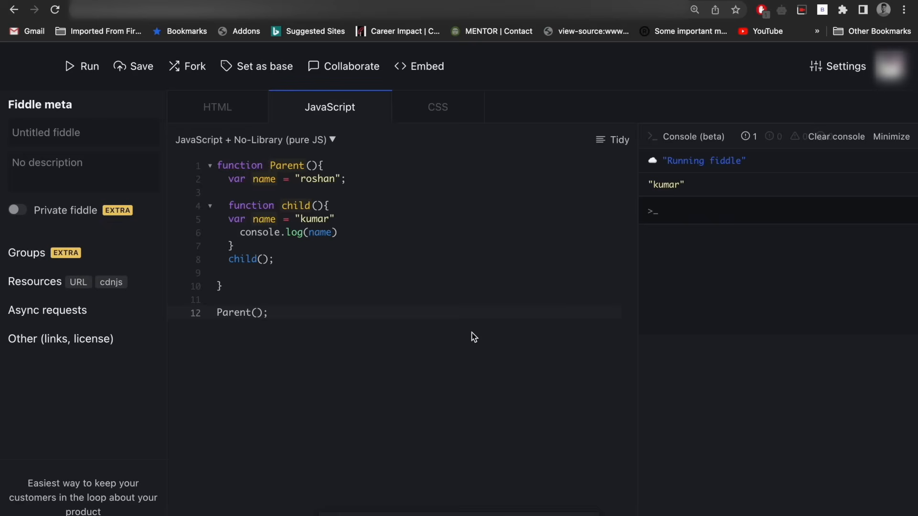
{"action": "left_click", "coordinate": [268, 312]}
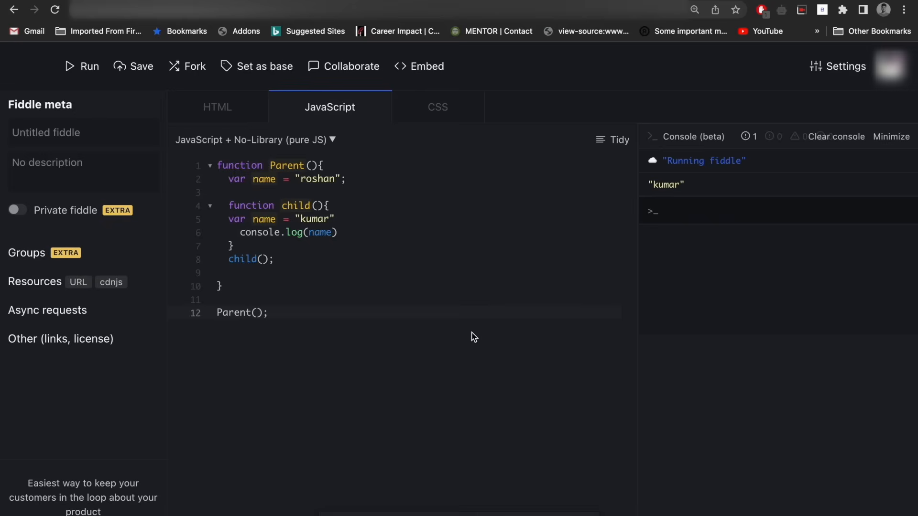
{"action": "left_click", "coordinate": [267, 312]}
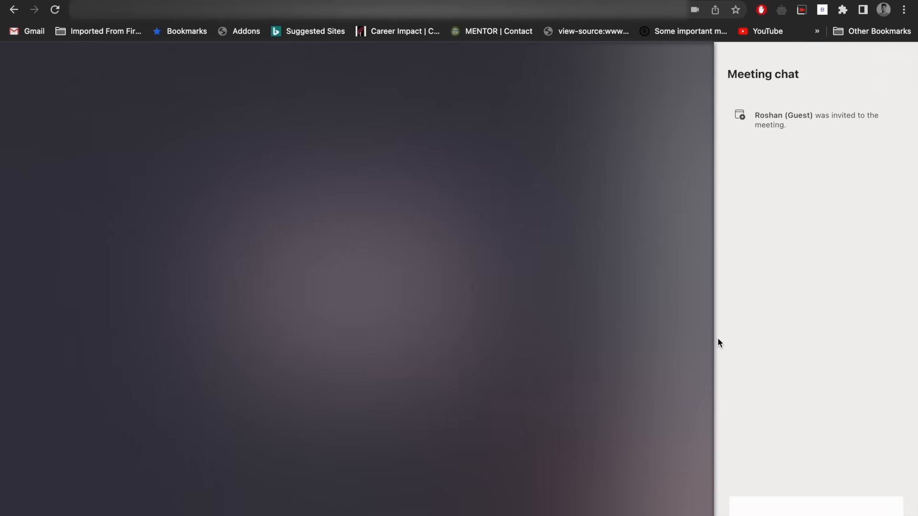
{"action": "mouse_move", "coordinate": [738, 371]}
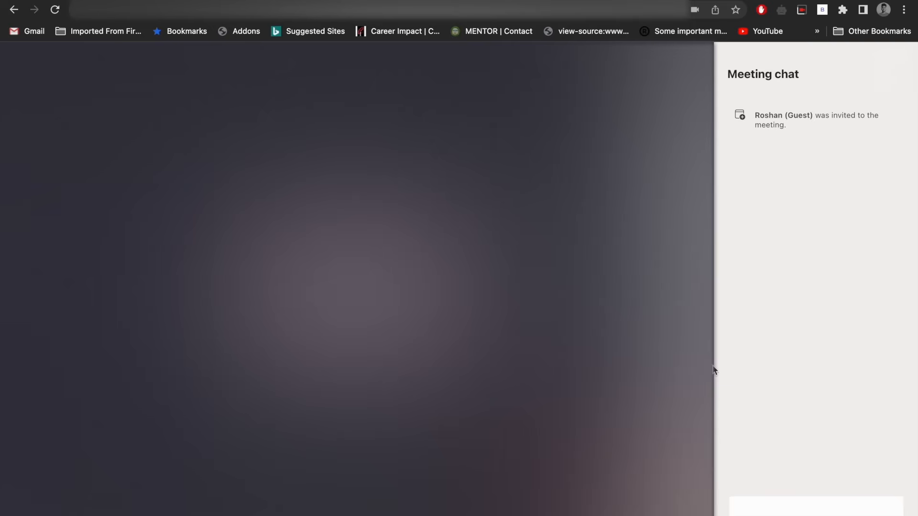
{"action": "mouse_move", "coordinate": [750, 383]}
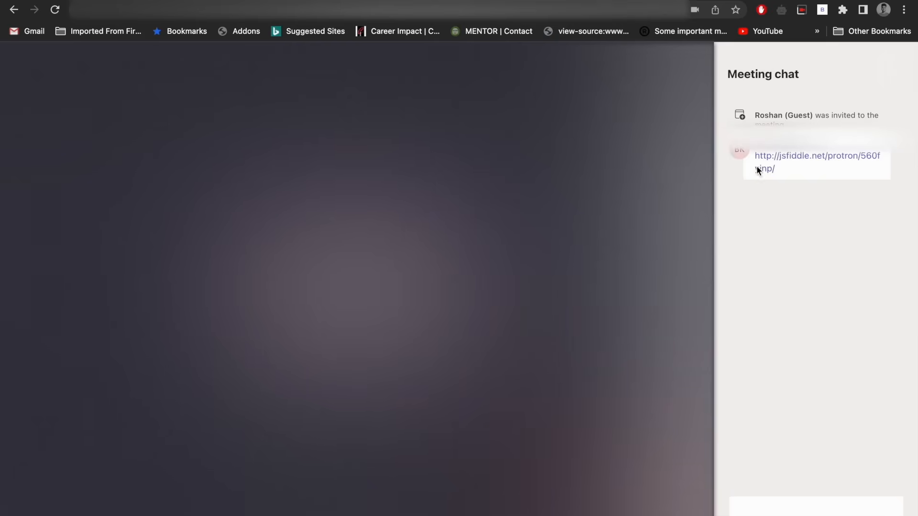
Step: Open the shared Basic React Babel ES6 fiddle and show its Babel + JSX Hello component code
{"action": "left_click", "coordinate": [817, 155]}
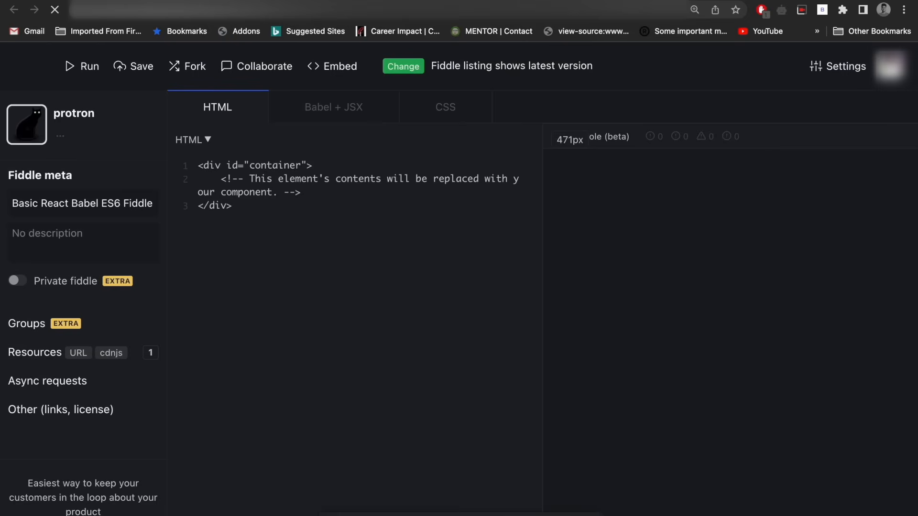
{"action": "left_click", "coordinate": [234, 206]}
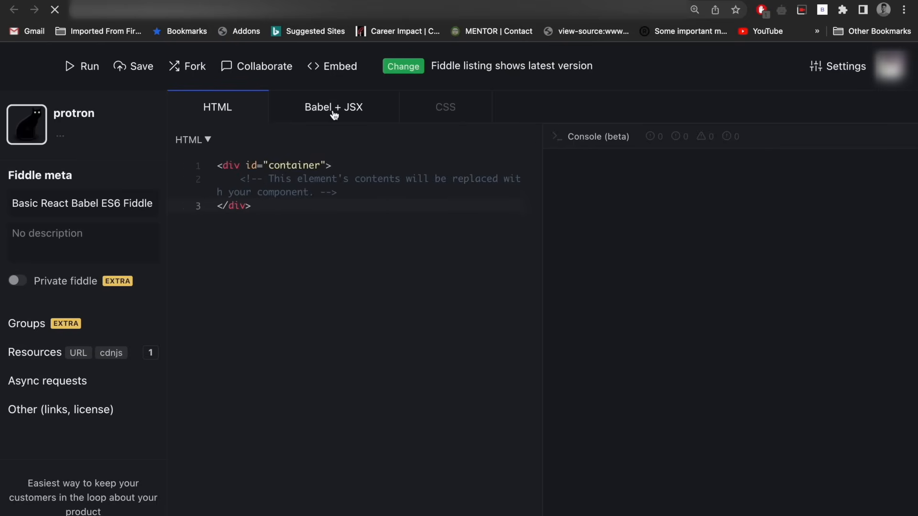
{"action": "left_click", "coordinate": [334, 107]}
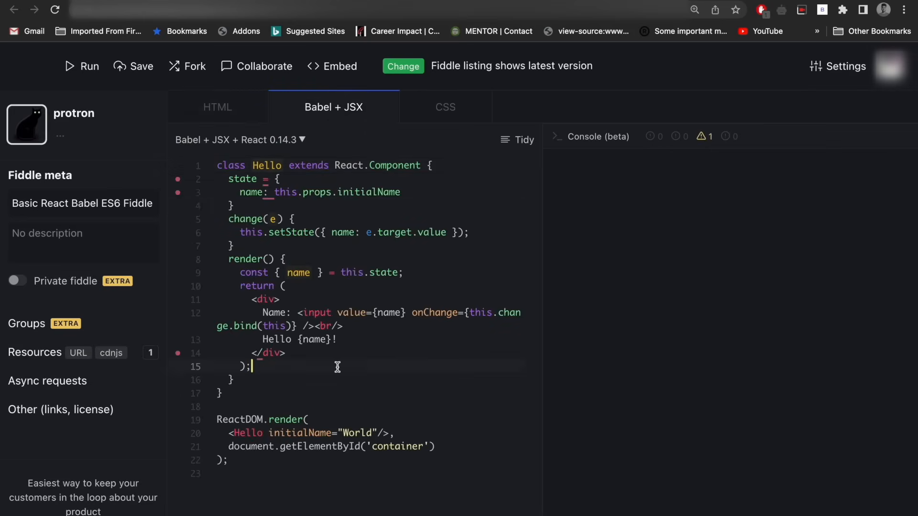
{"action": "mouse_move", "coordinate": [379, 366]}
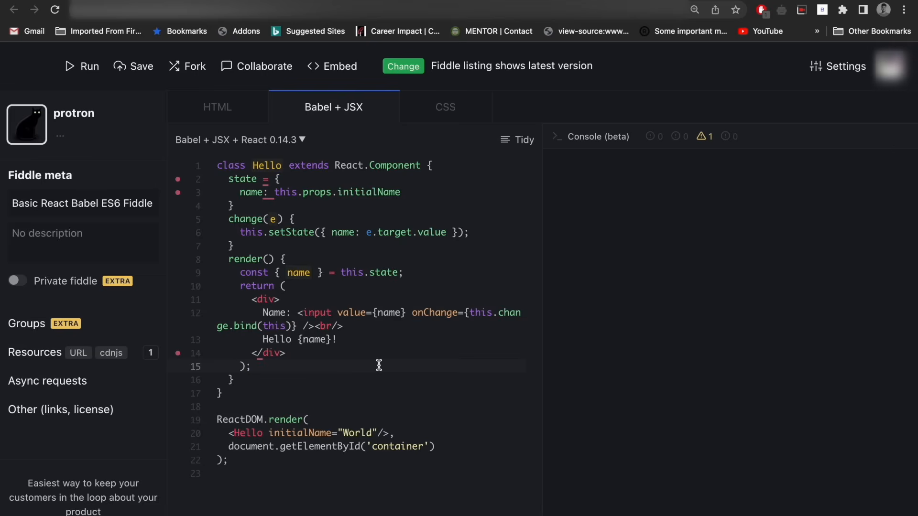
{"action": "mouse_move", "coordinate": [538, 326]}
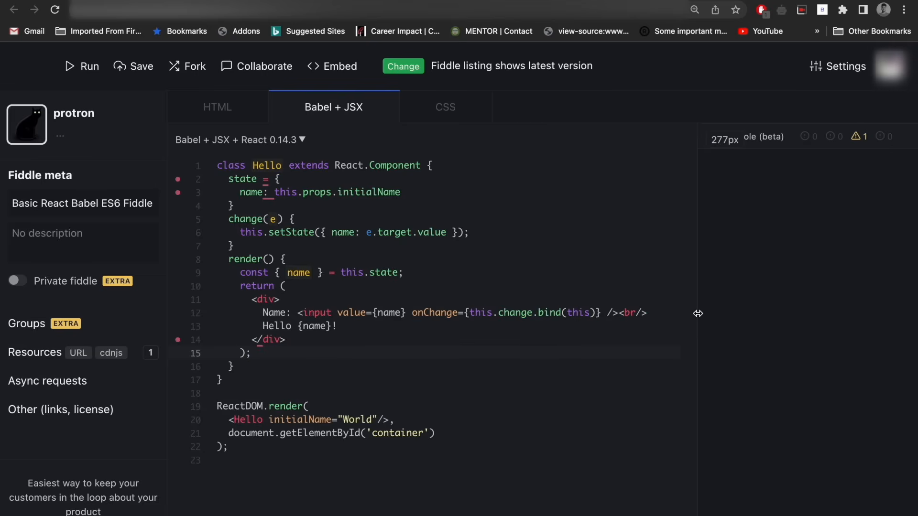
{"action": "left_click", "coordinate": [438, 393]}
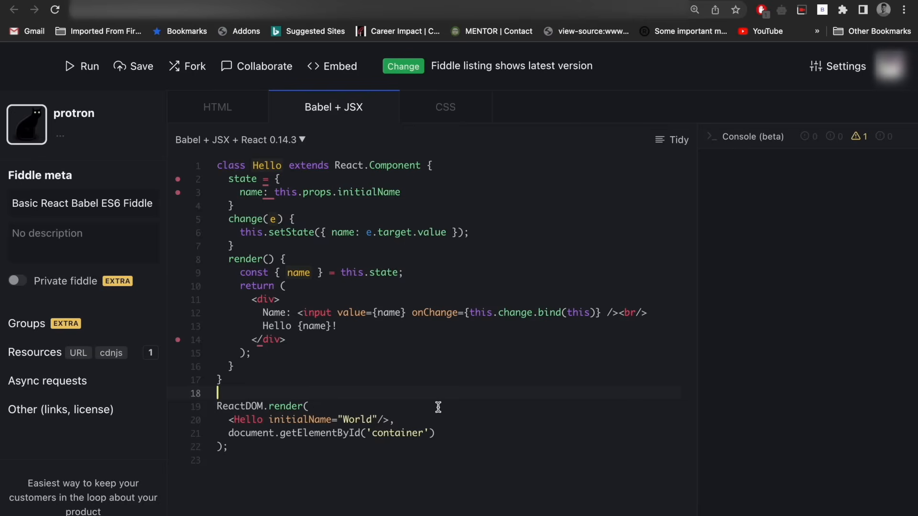
{"action": "mouse_move", "coordinate": [27, 59]}
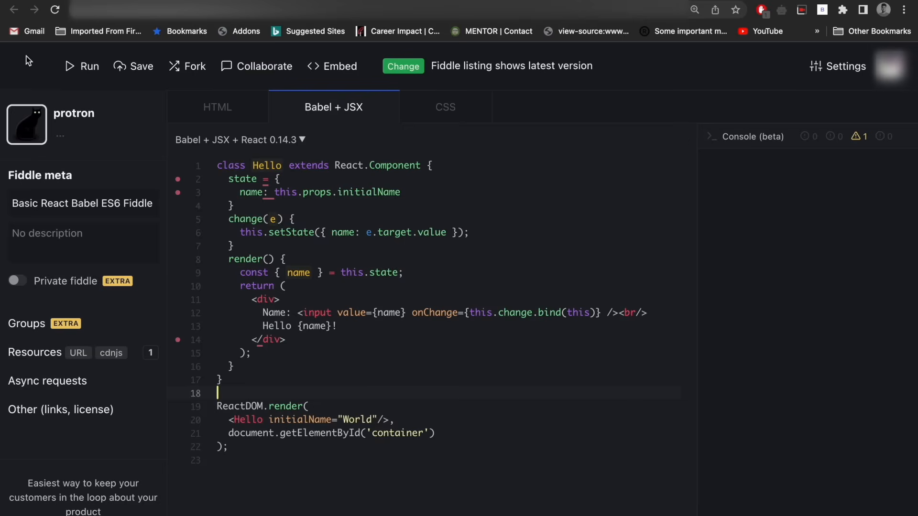
{"action": "mouse_move", "coordinate": [487, 264]}
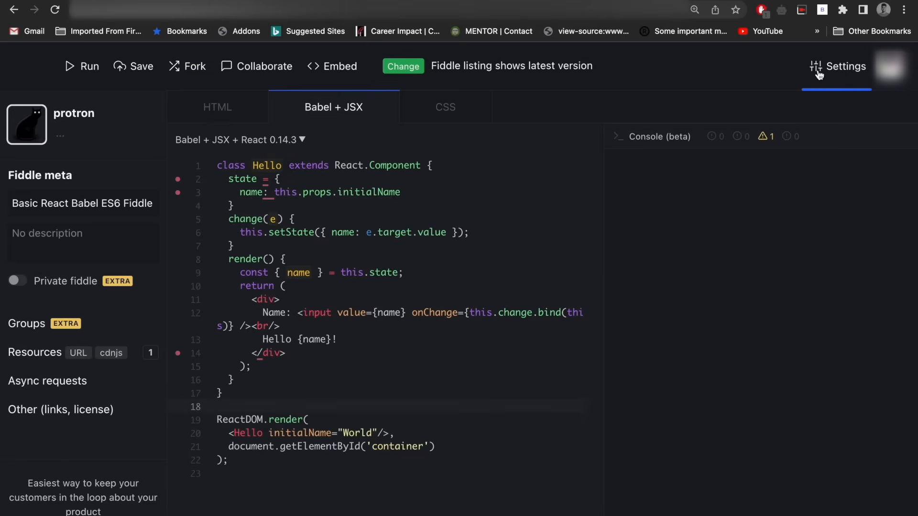
Step: Switch JSFiddle to the Classic side-by-side layout, then search for a React template in CodeSandbox
{"action": "left_click", "coordinate": [838, 66]}
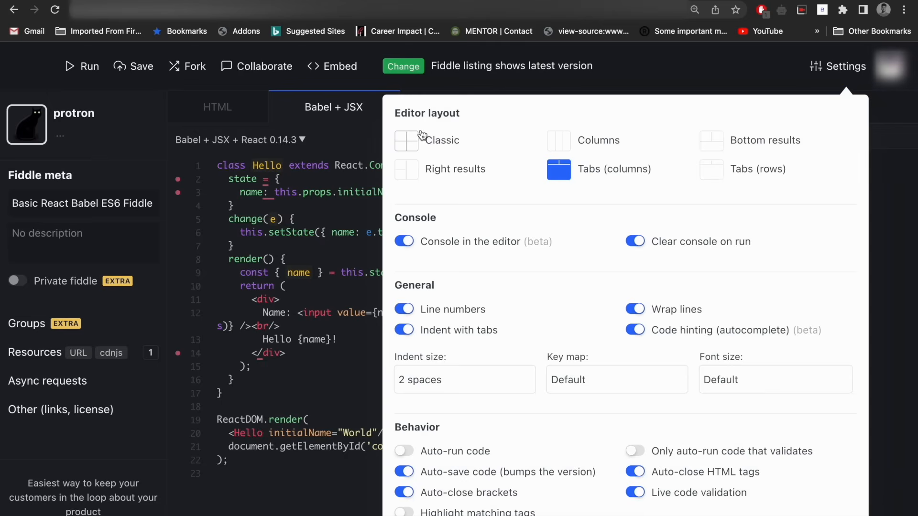
{"action": "left_click", "coordinate": [710, 140]}
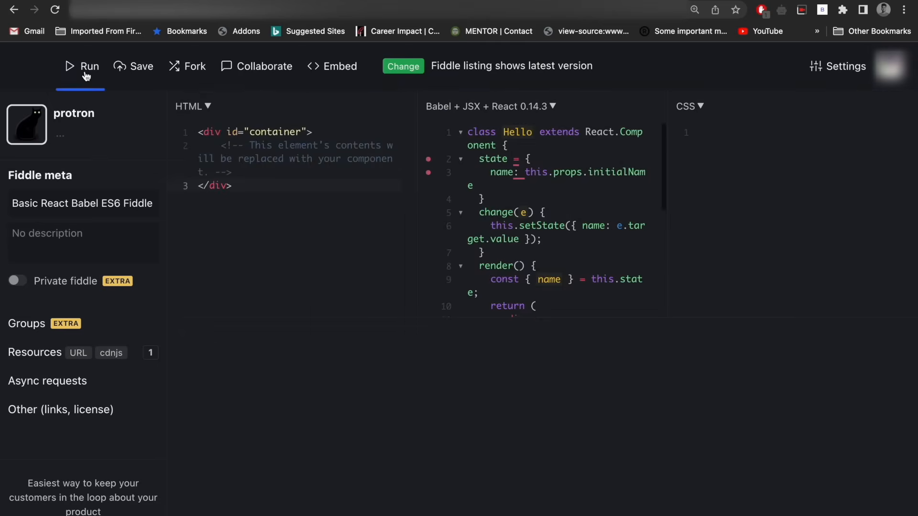
{"action": "mouse_move", "coordinate": [408, 294]}
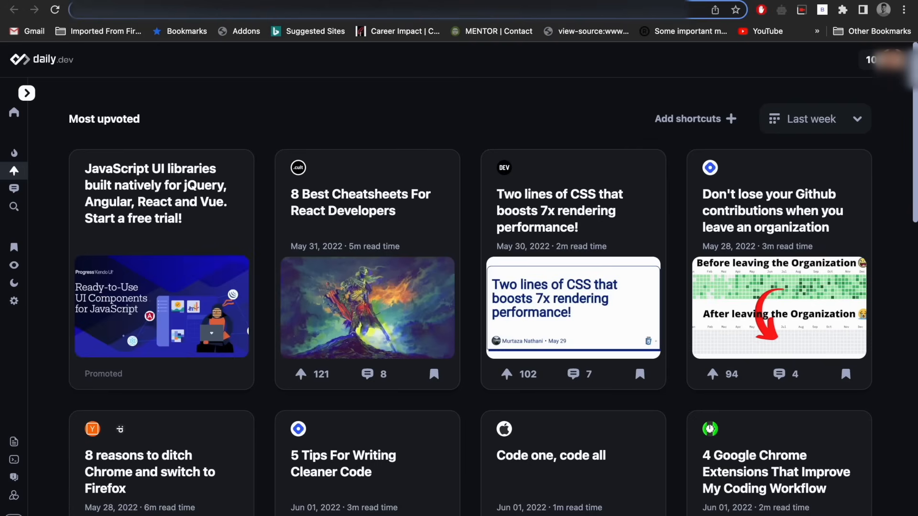
{"action": "type", "text": "react"}
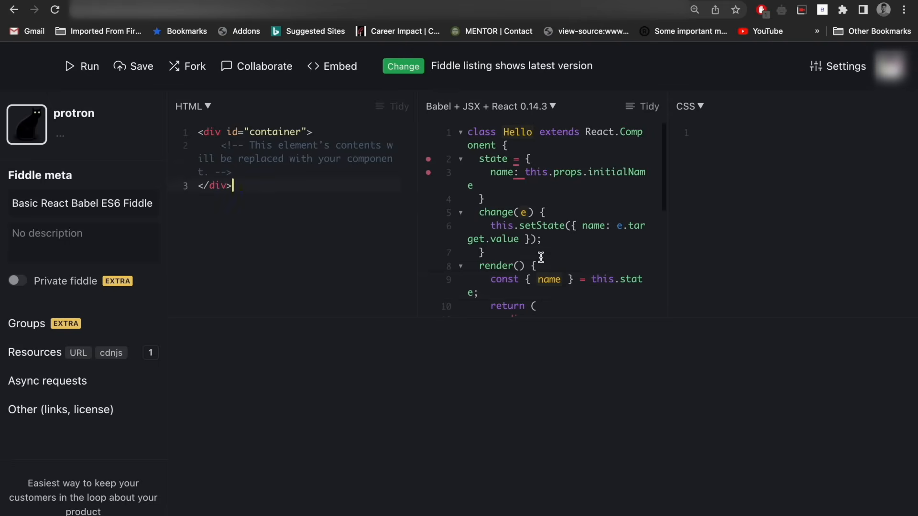
{"action": "scroll", "scroll_direction": "down", "scroll_amount": 3}
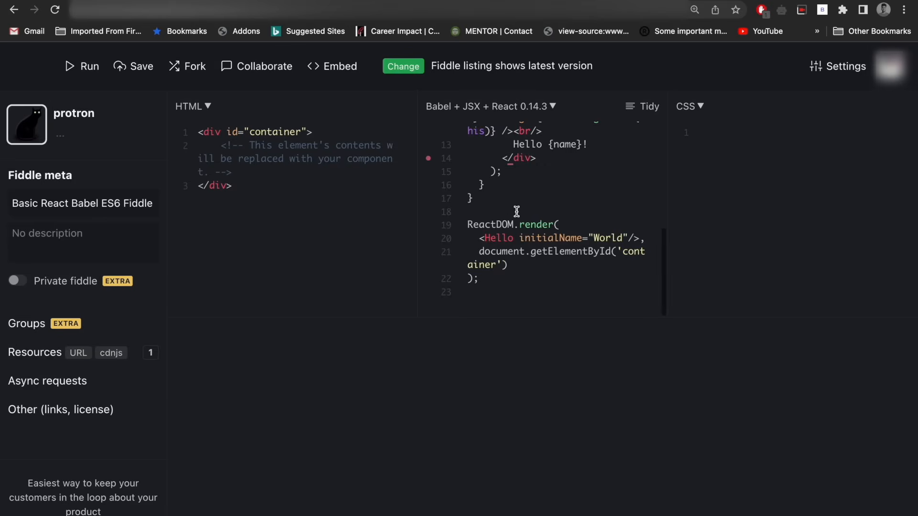
{"action": "mouse_move", "coordinate": [511, 260]}
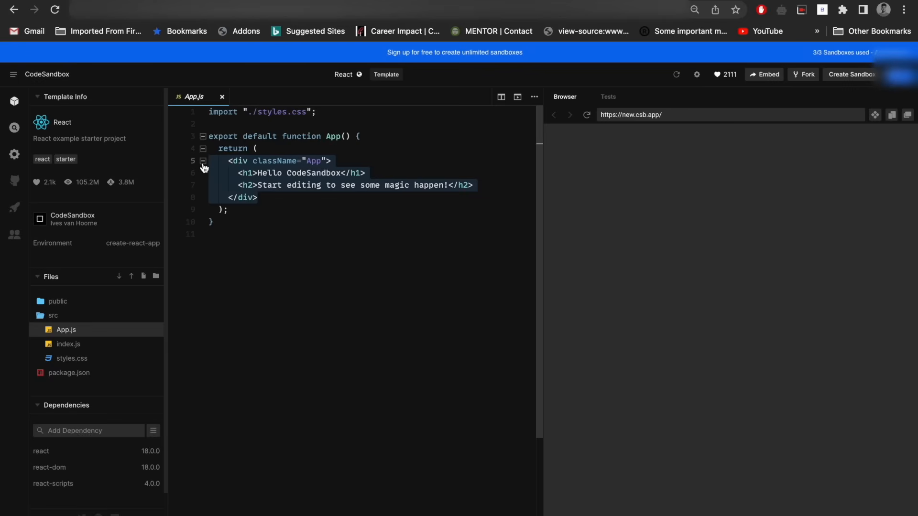
Step: Return <Hello initialName="World"/> from App in App.js alongside the pasted Hello class
{"action": "type", "text": "<Hello initialName=\"World\"/>"}
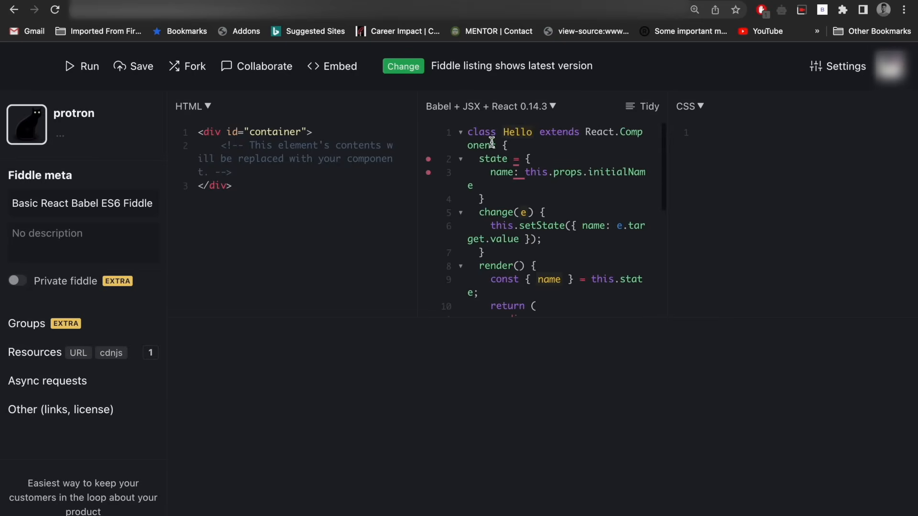
{"action": "scroll", "scroll_direction": "down", "scroll_amount": 3}
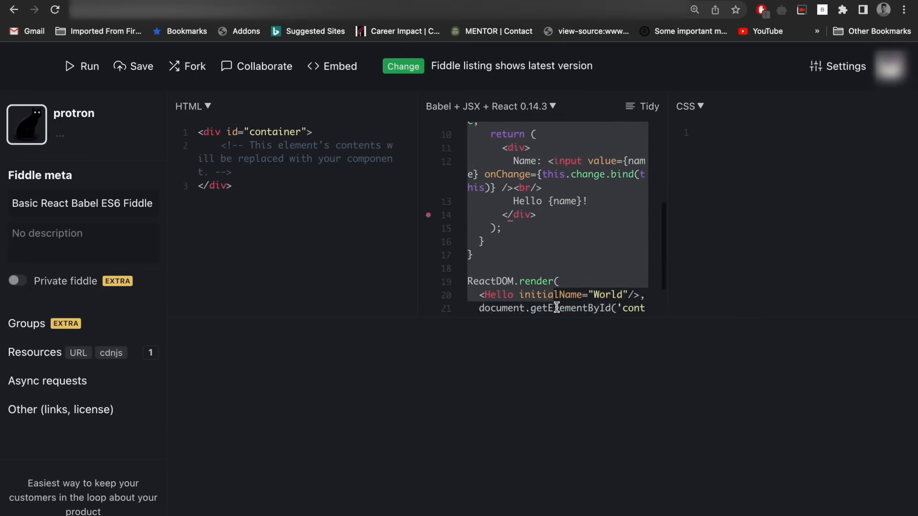
{"action": "scroll", "scroll_direction": "down", "scroll_amount": 3}
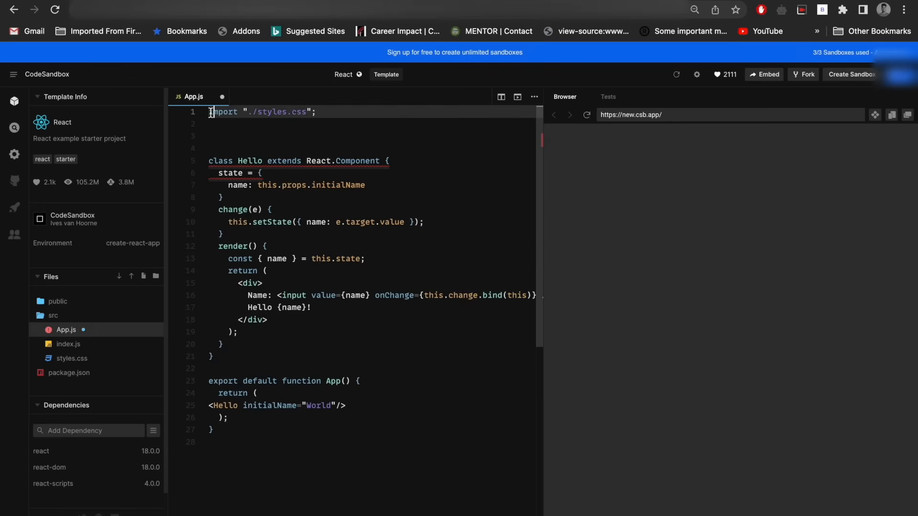
Step: Add import React from "react" as a default import at the top of App.js
{"action": "type", "text": "imp"}
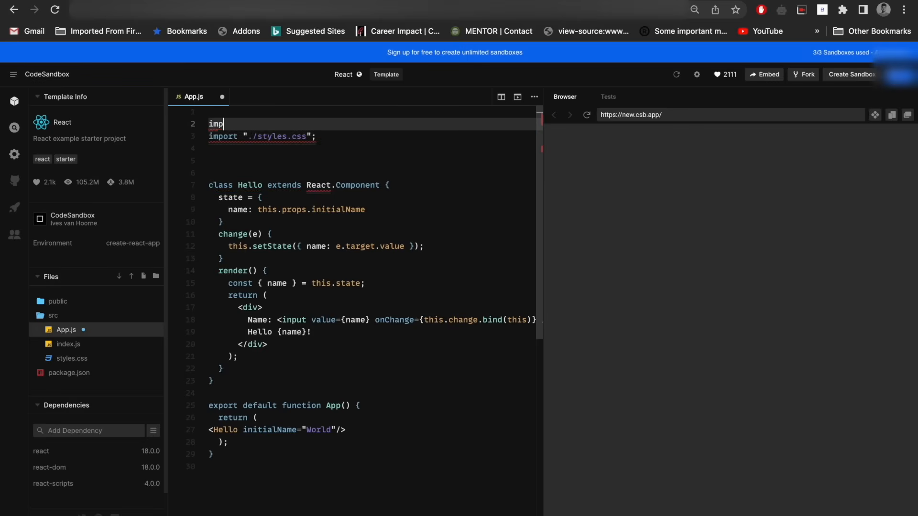
{"action": "type", "text": "ort {}"}
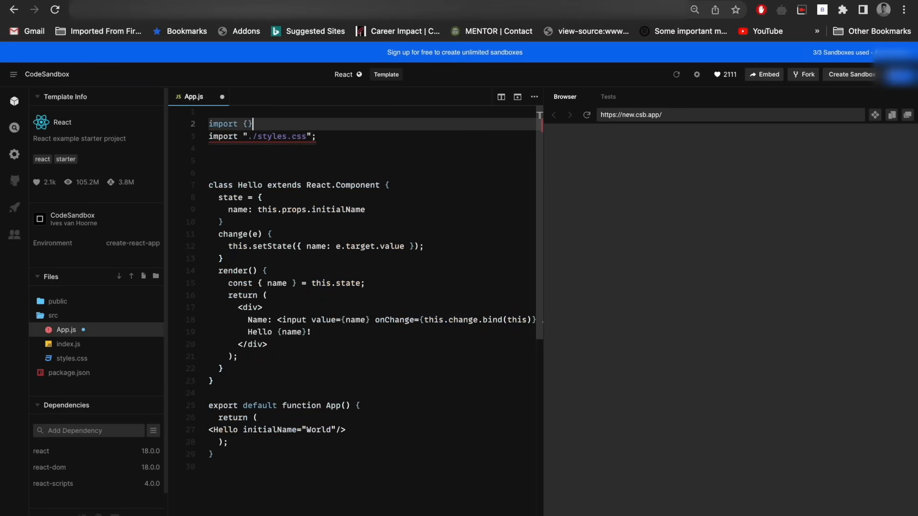
{"action": "type", "text": "React"}
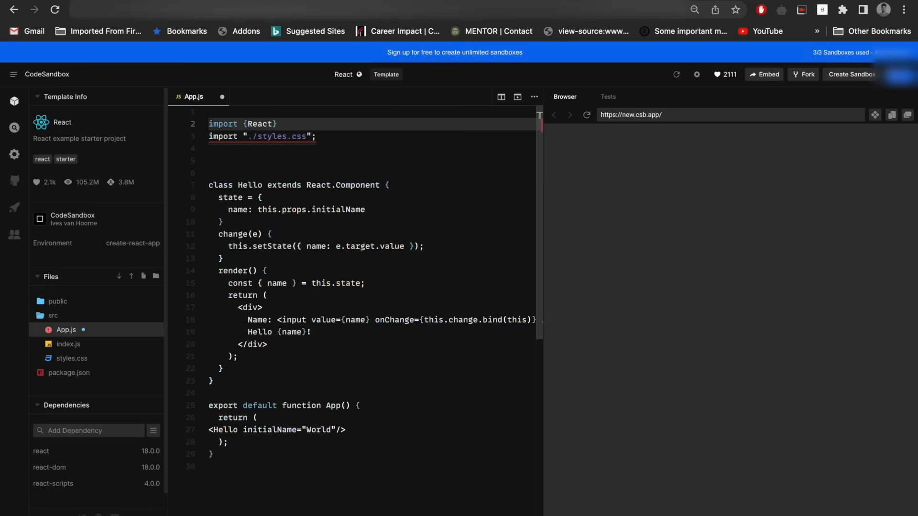
{"action": "key", "text": "Backspace"}
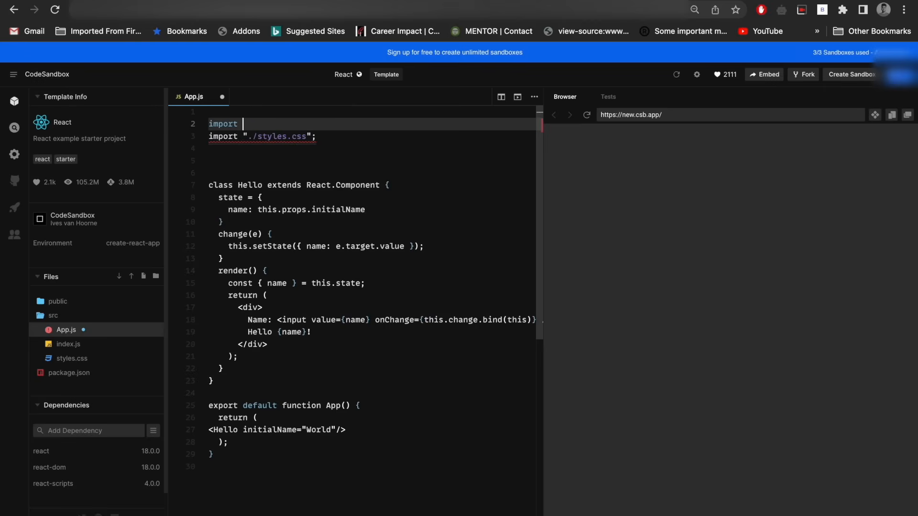
{"action": "type", "text": "React fr"}
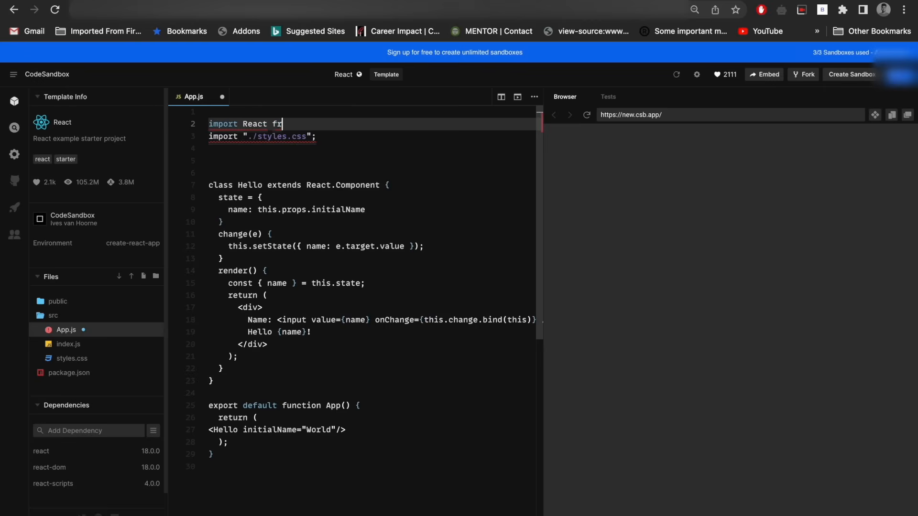
{"action": "type", "text": "om \"react\""}
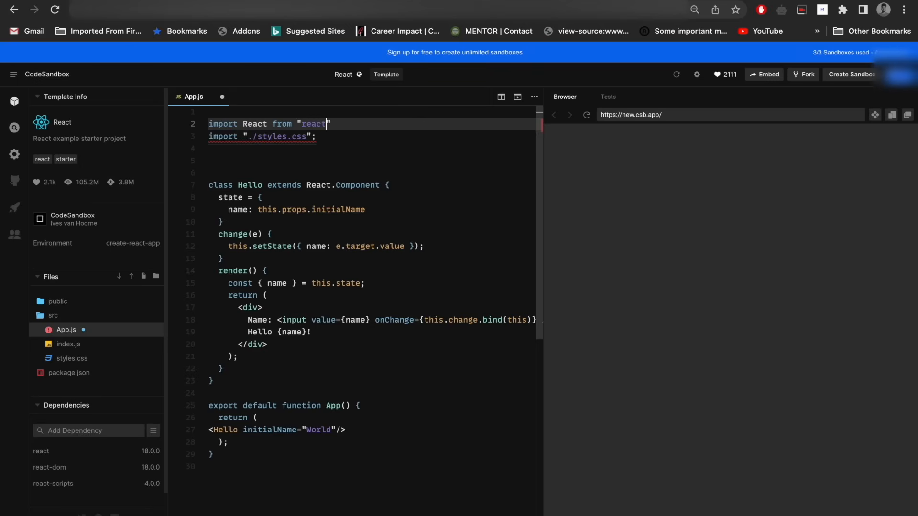
Step: Move the caret to the end of the class and zoom the page out to see more code
{"action": "left_click", "coordinate": [378, 368]}
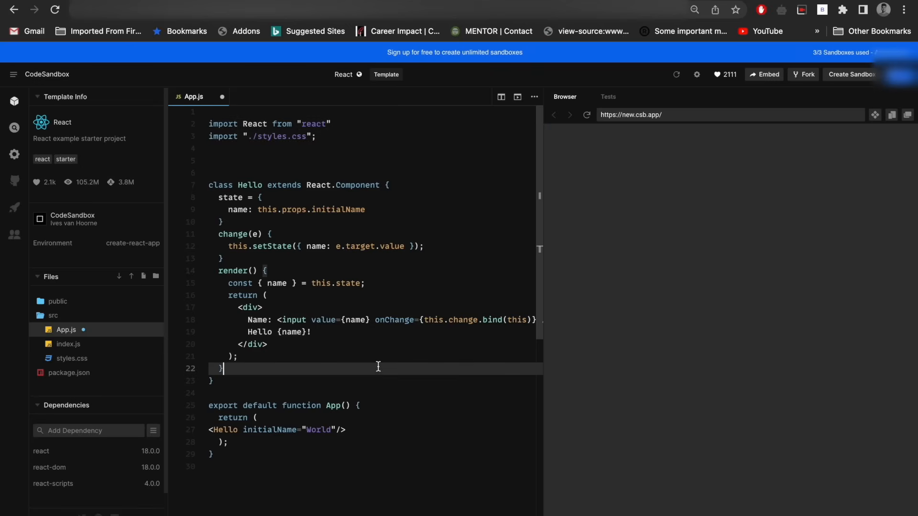
{"action": "mouse_move", "coordinate": [406, 351]}
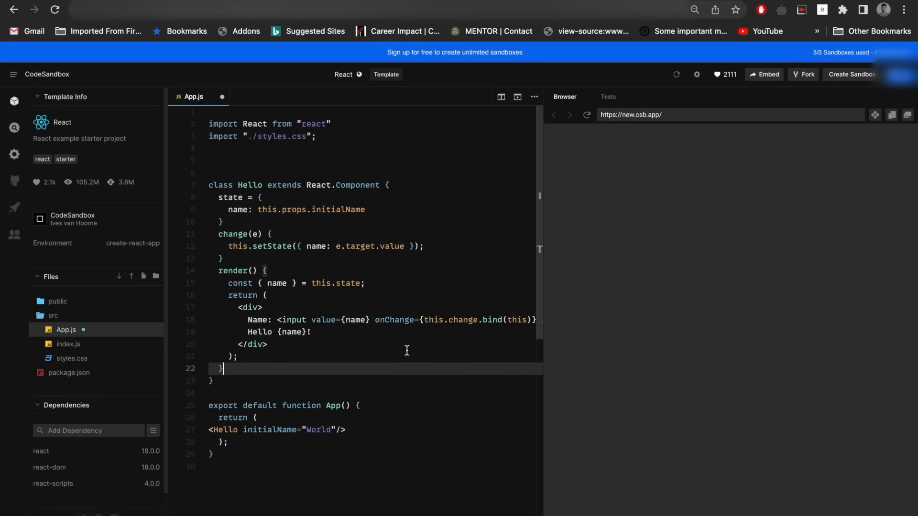
{"action": "left_click", "coordinate": [266, 271]}
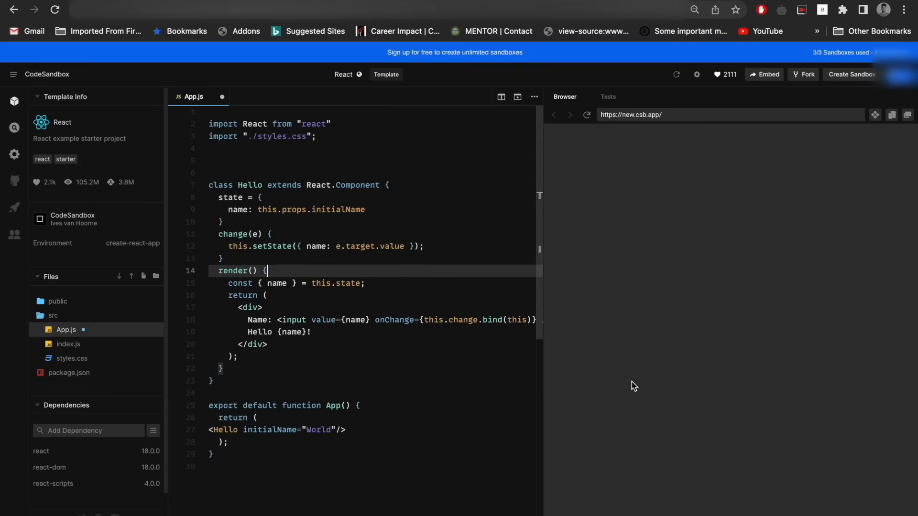
{"action": "key", "text": "ctrl+minus"}
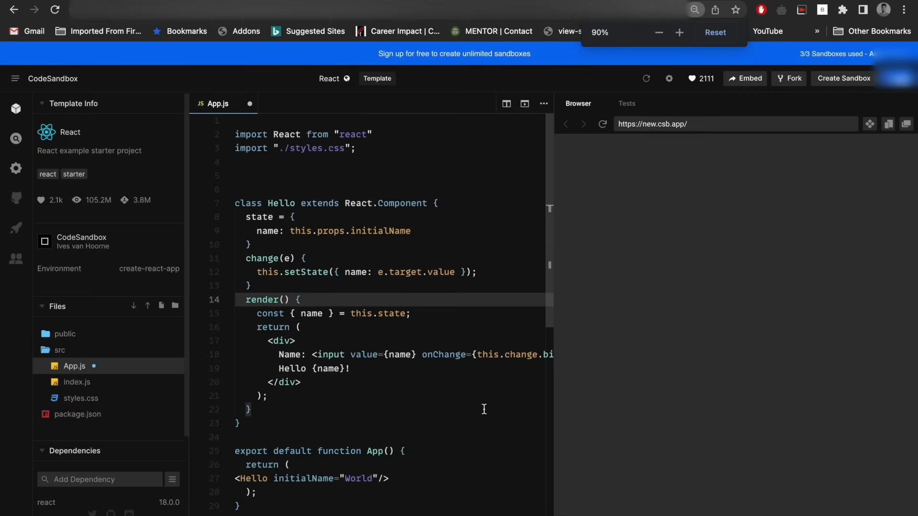
Step: Switch back to the JSFiddle tab with the Basic React Hello fiddle
{"action": "left_click", "coordinate": [658, 33]}
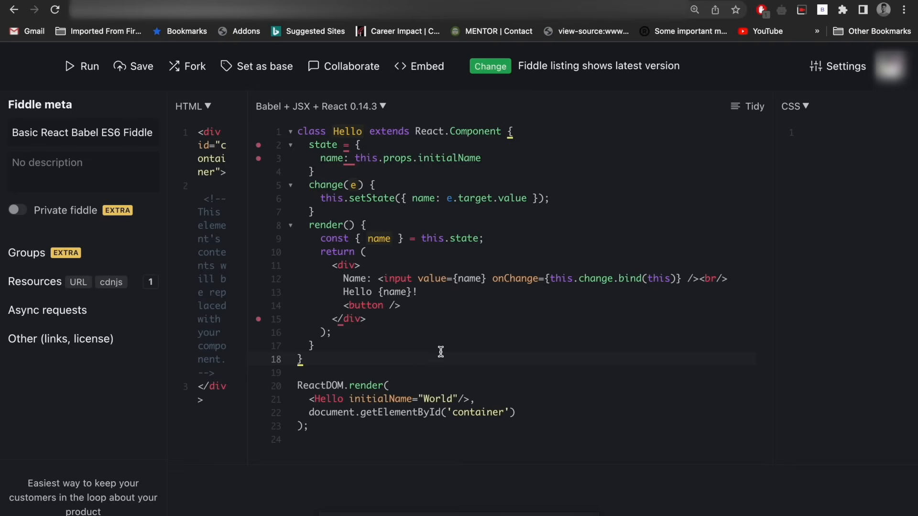
{"action": "mouse_move", "coordinate": [515, 284]}
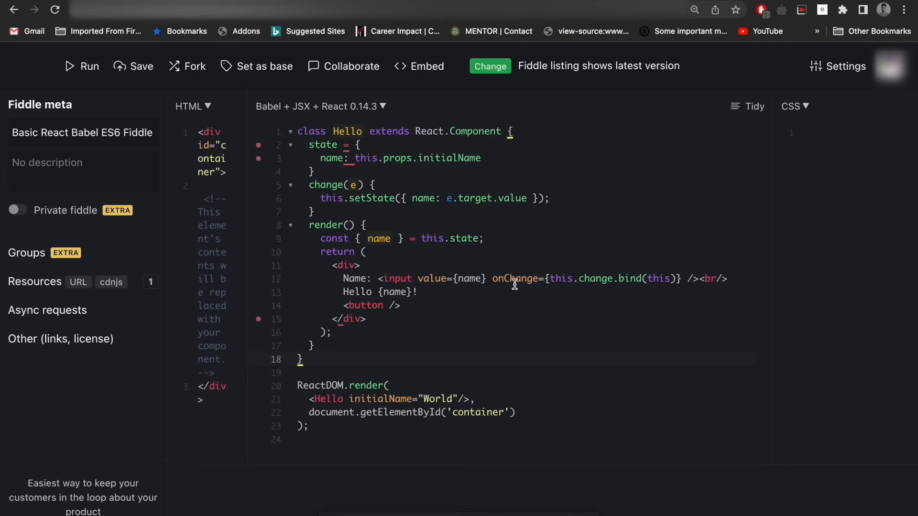
{"action": "mouse_move", "coordinate": [544, 289]}
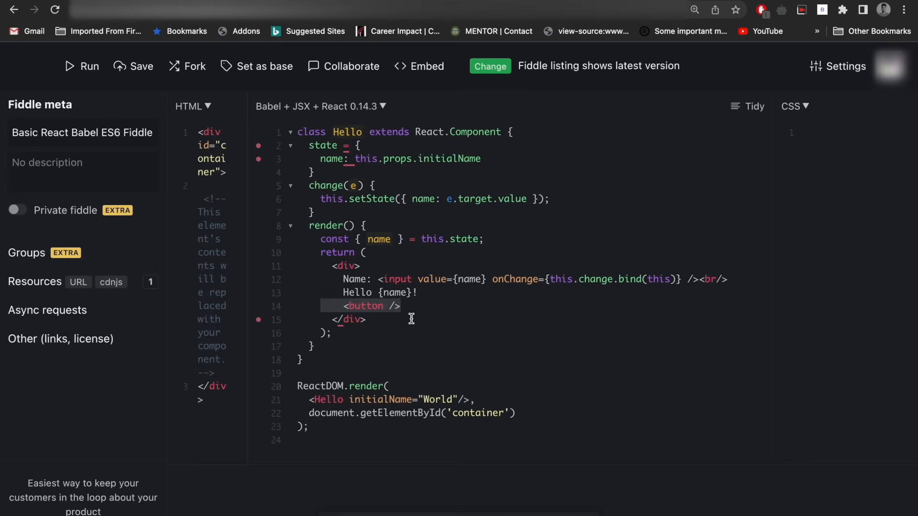
{"action": "mouse_move", "coordinate": [458, 306]}
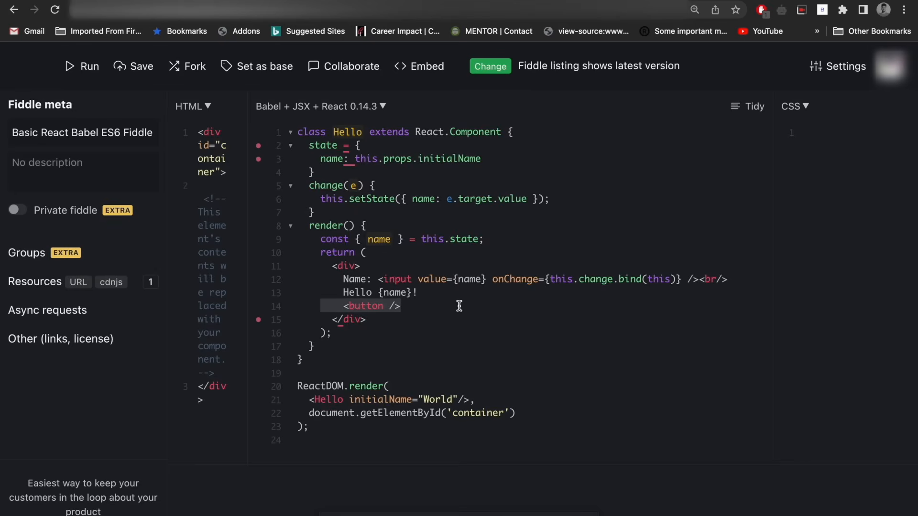
{"action": "mouse_move", "coordinate": [338, 178]}
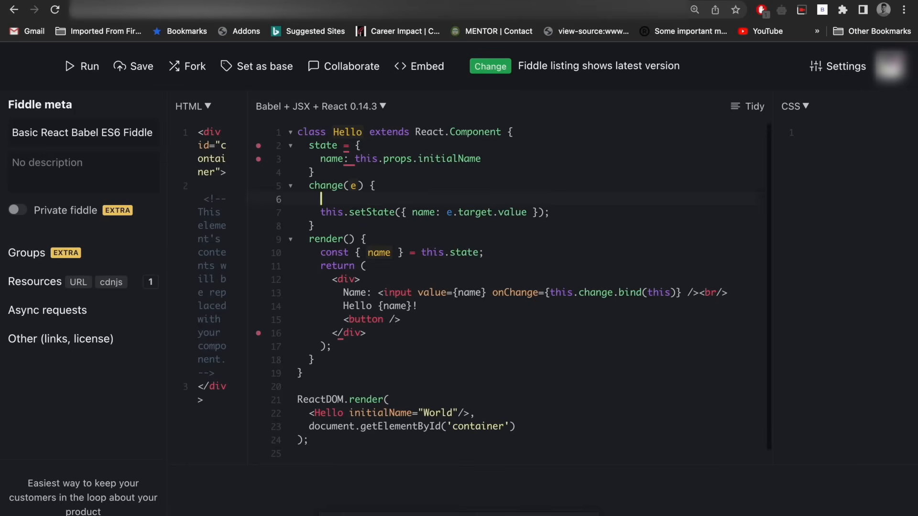
Step: Add if(name = 'changecolor'){ } in change(e) and color: 'red' to the initial state
{"action": "type", "text": "if("}
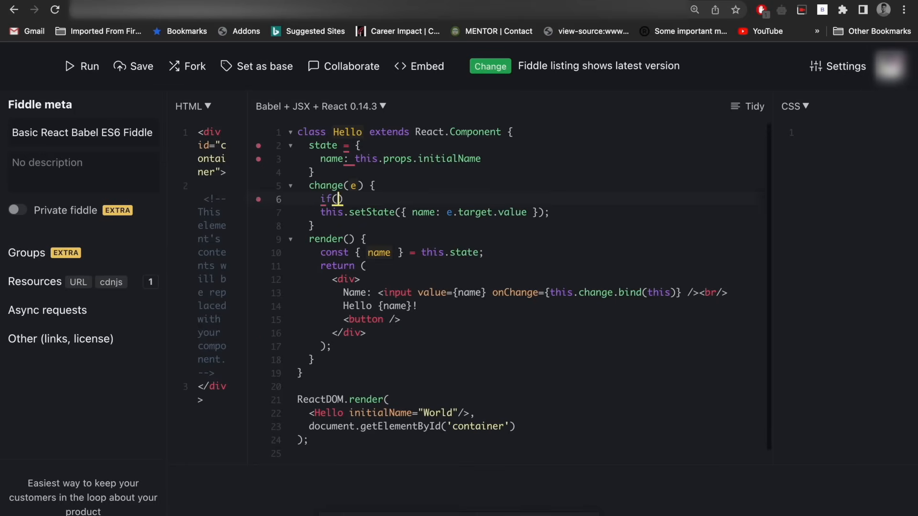
{"action": "type", "text": "name = '"}
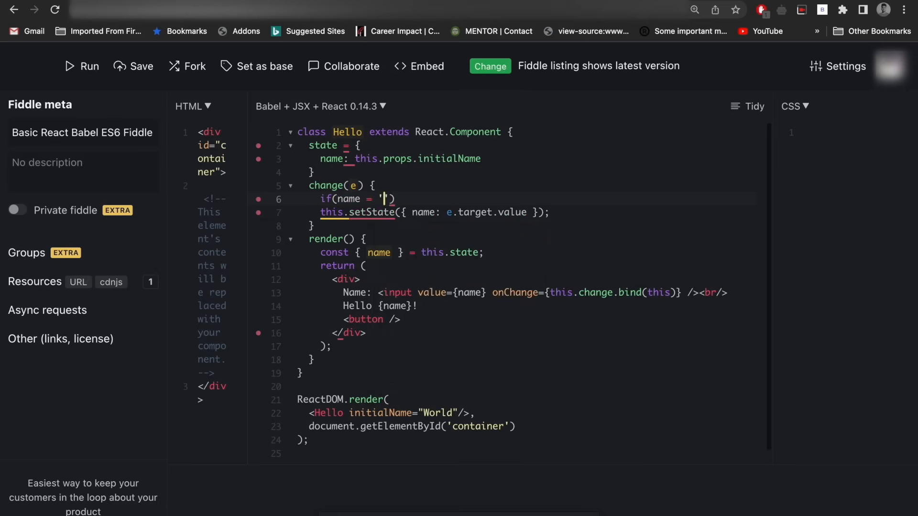
{"action": "type", "text": "change"}
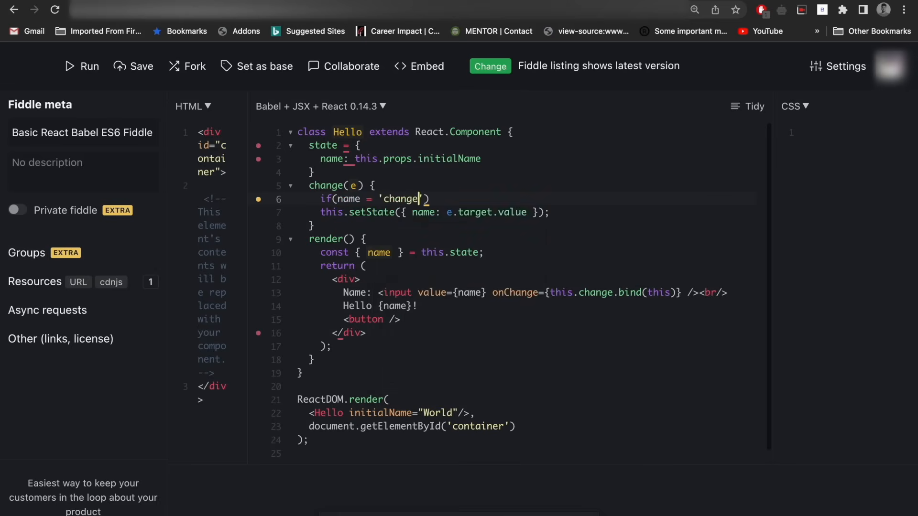
{"action": "type", "text": "color"}
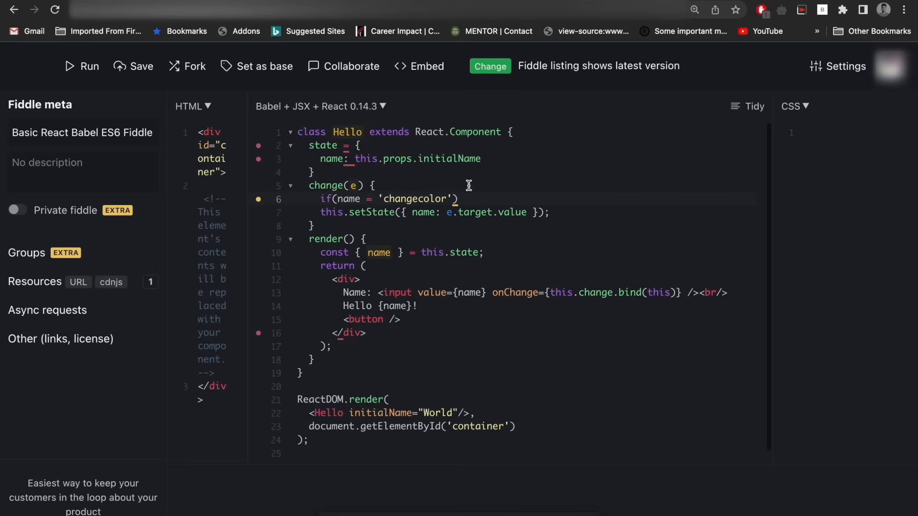
{"action": "type", "text": "{"}
{"action": "left_click", "coordinate": [528, 158]}
{"action": "type", "text": ","}
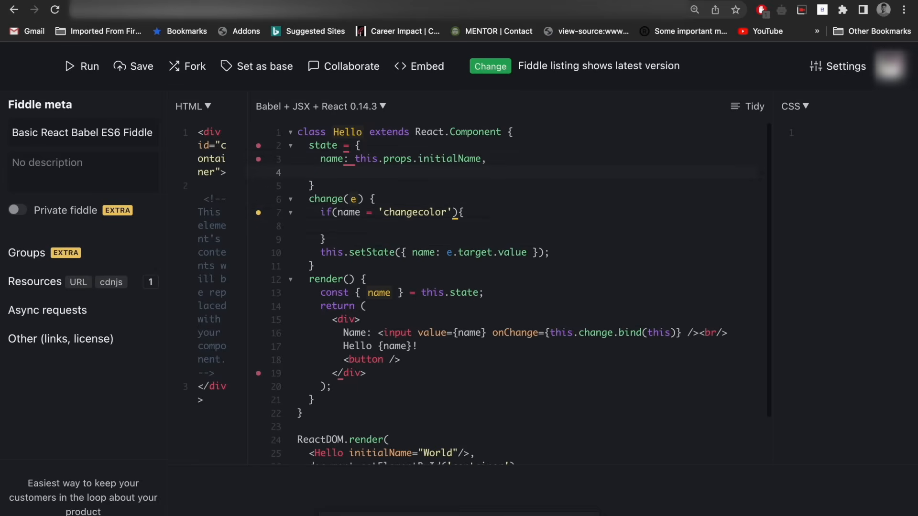
{"action": "type", "text": "col"}
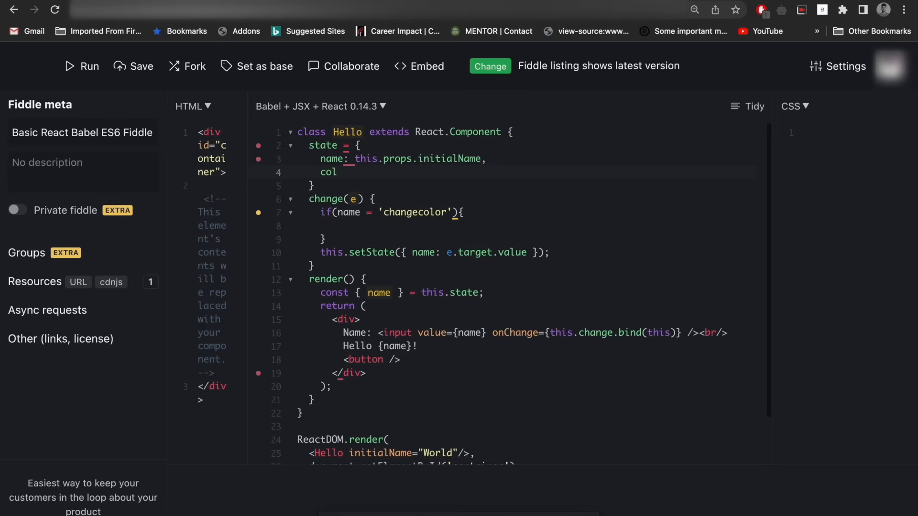
{"action": "type", "text": "or"}
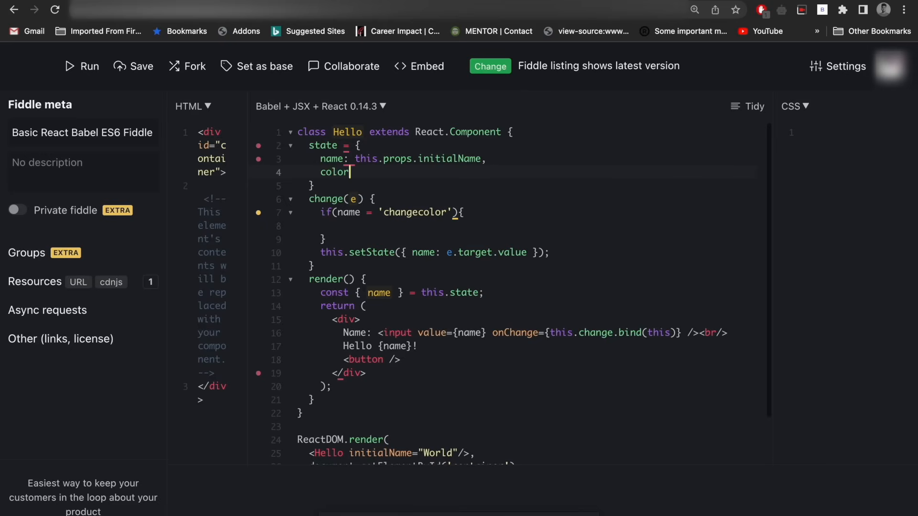
{"action": "type", "text": ": 'red'"}
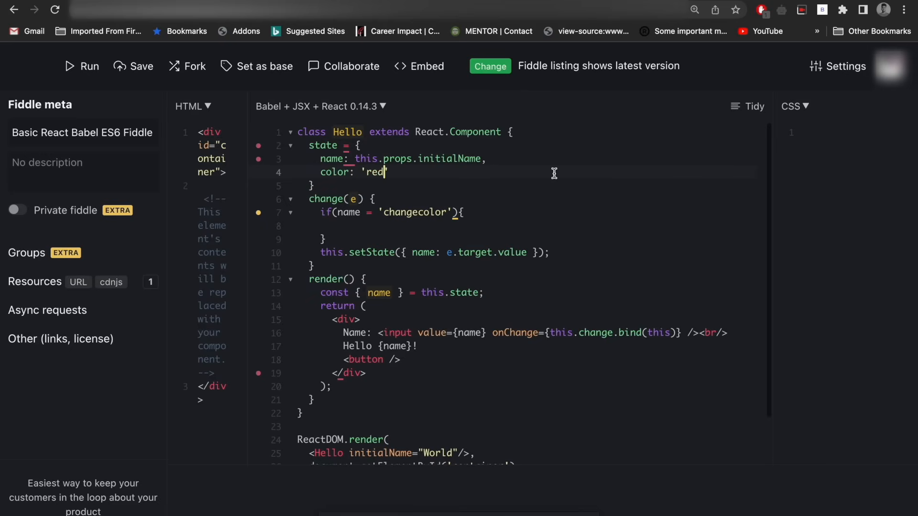
Step: Inside the changecolor branch call this.setState({color: 'red'})
{"action": "left_click", "coordinate": [345, 226]}
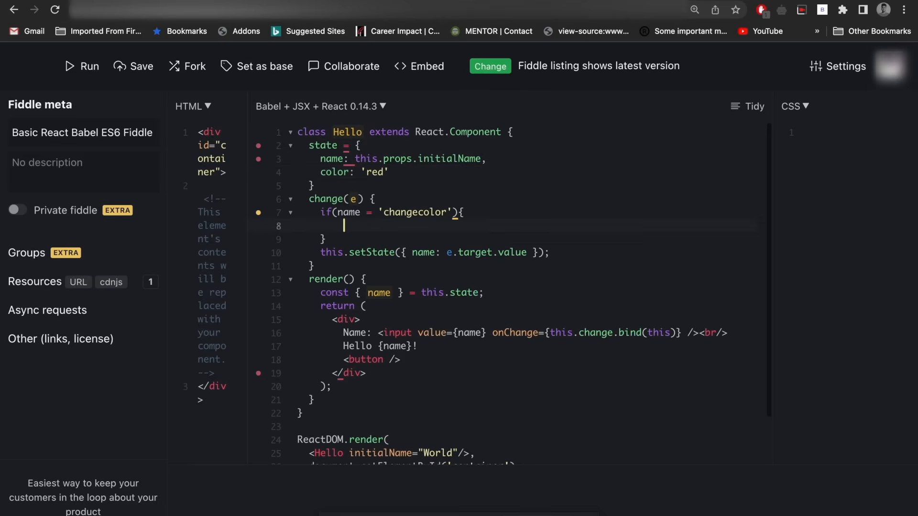
{"action": "type", "text": "color"}
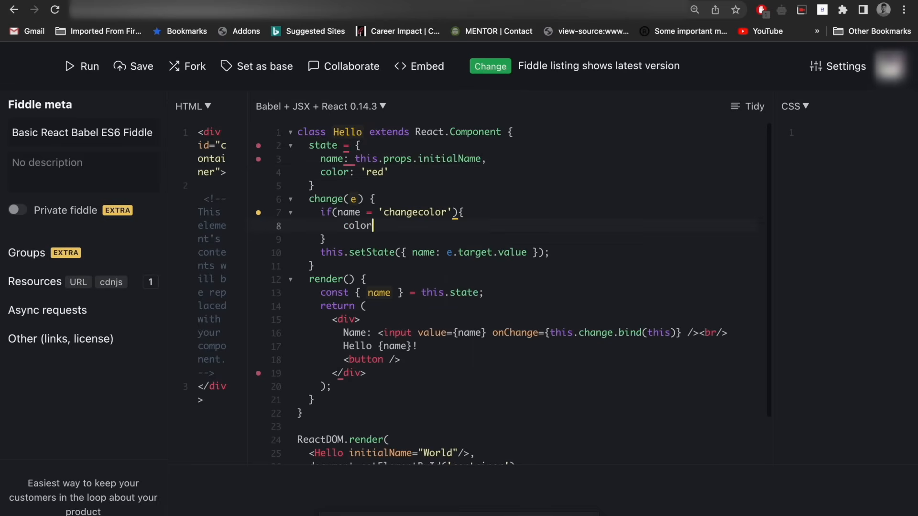
{"action": "type", "text": ": '"}
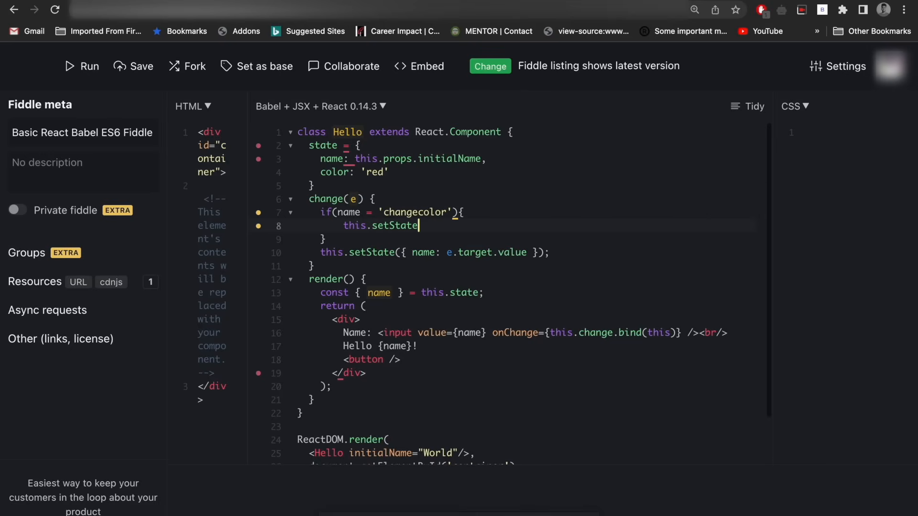
{"action": "type", "text": "()"}
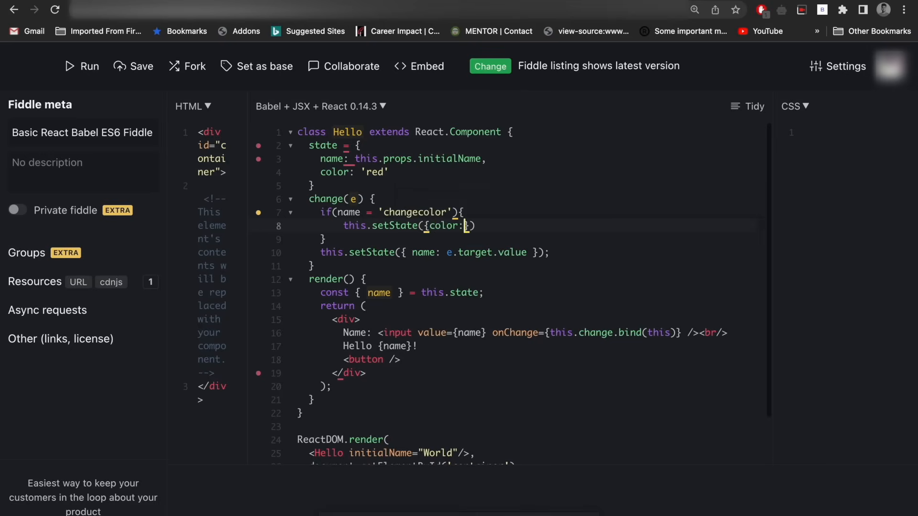
{"action": "type", "text": "''"}
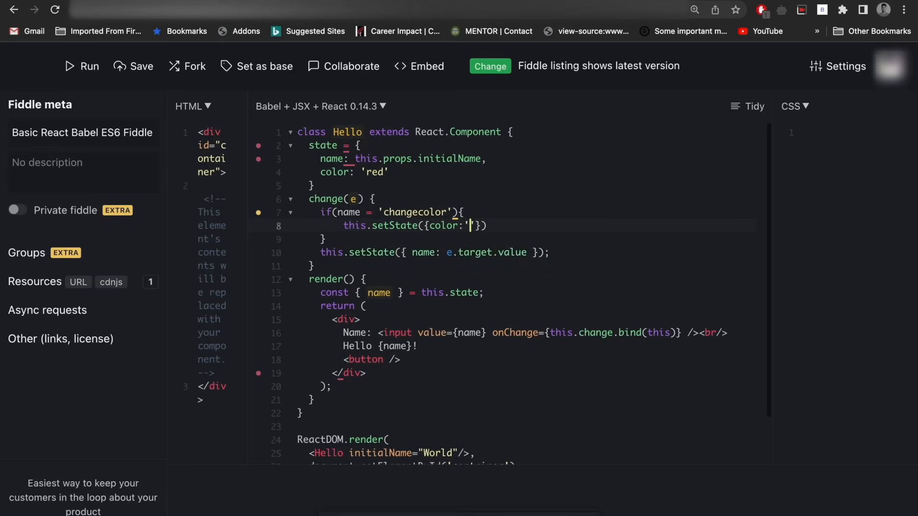
{"action": "type", "text": "red"}
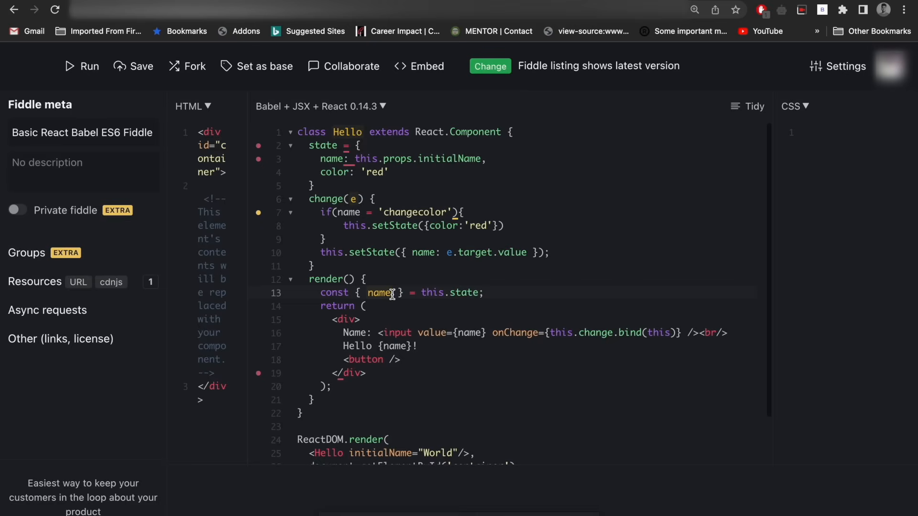
Step: Destructure color from state and give the button style={{backgroundColor: 'color'}}
{"action": "type", "text": ", color"}
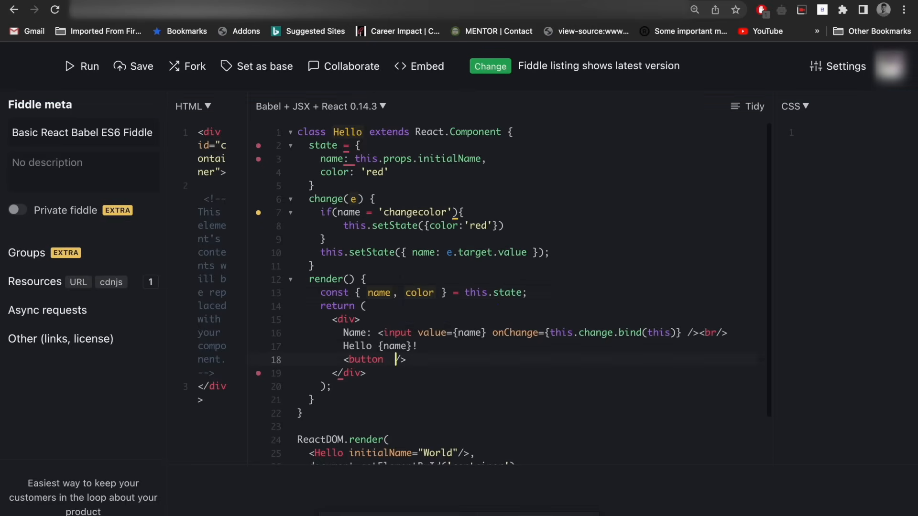
{"action": "type", "text": "style={"}
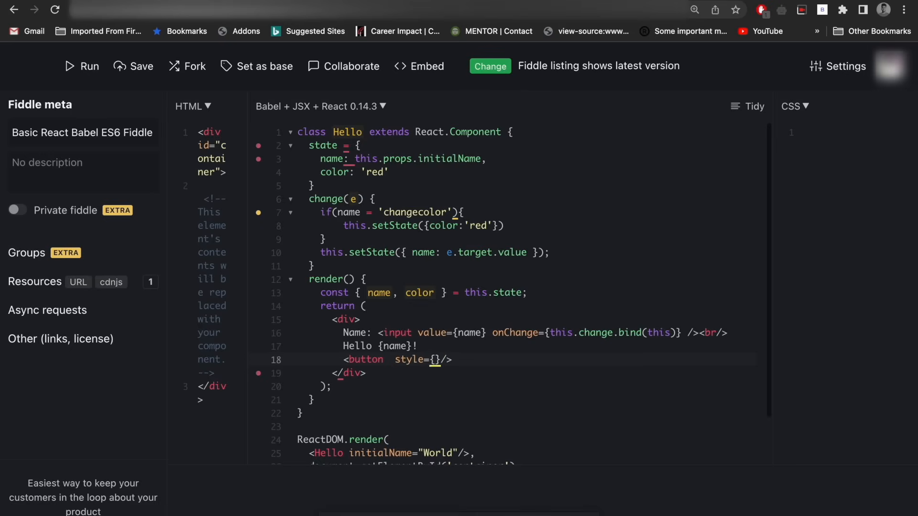
{"action": "type", "text": "{background"}
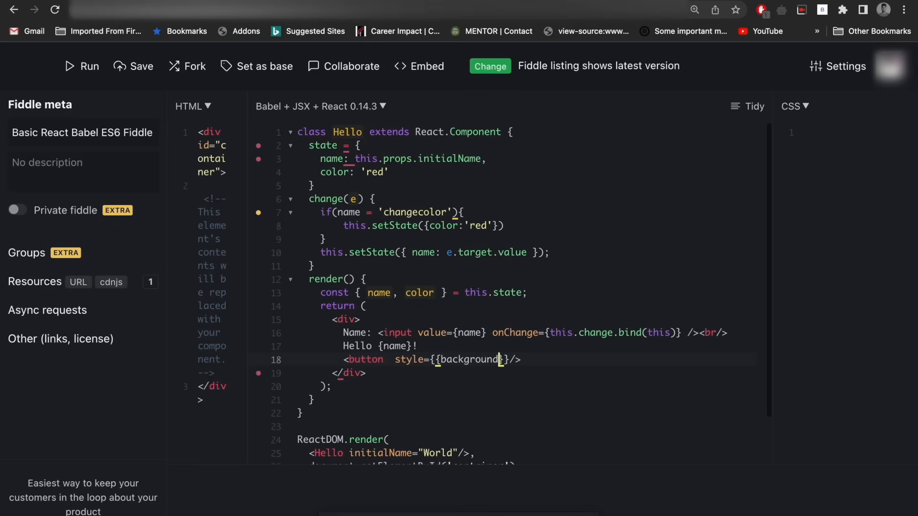
{"action": "type", "text": "Color: 'color'"}
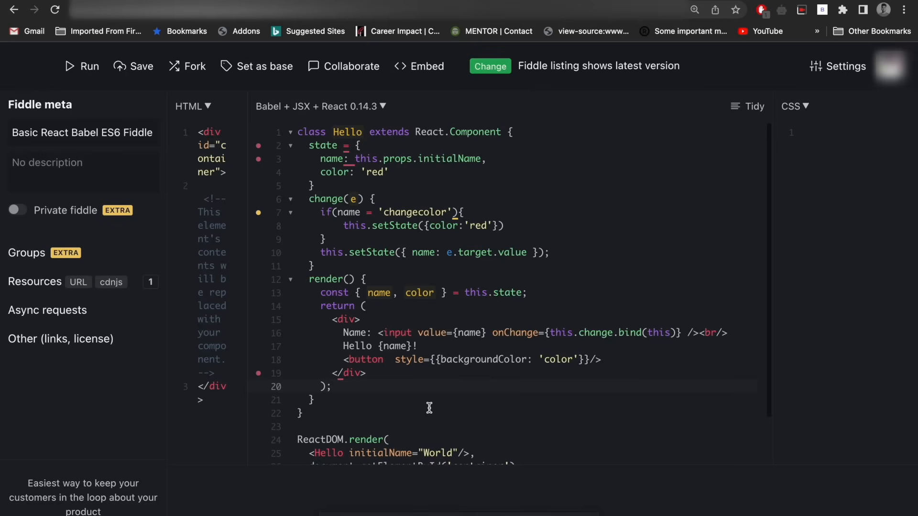
{"action": "mouse_move", "coordinate": [601, 356]}
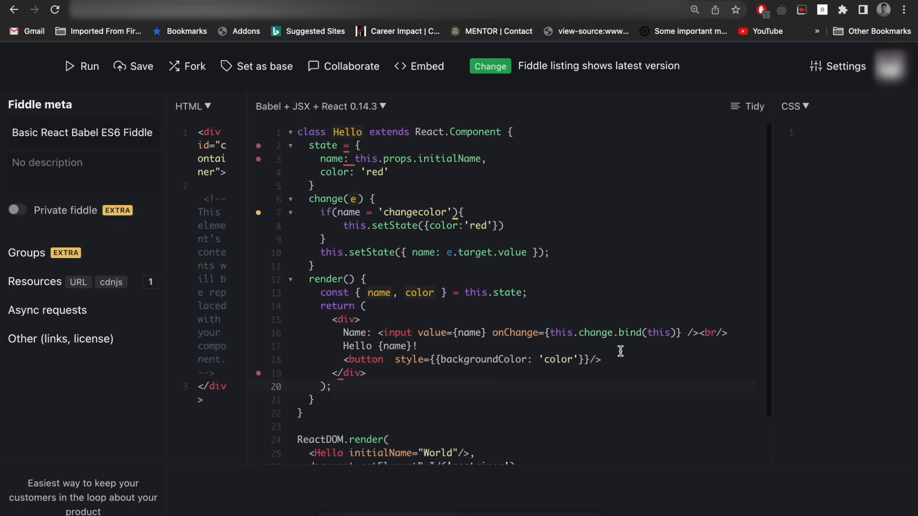
{"action": "left_click", "coordinate": [331, 387]}
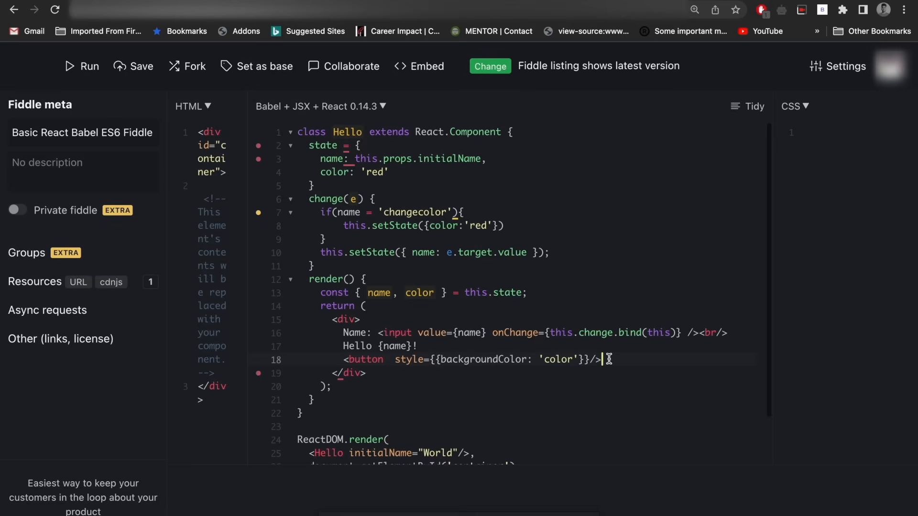
{"action": "mouse_move", "coordinate": [580, 302]}
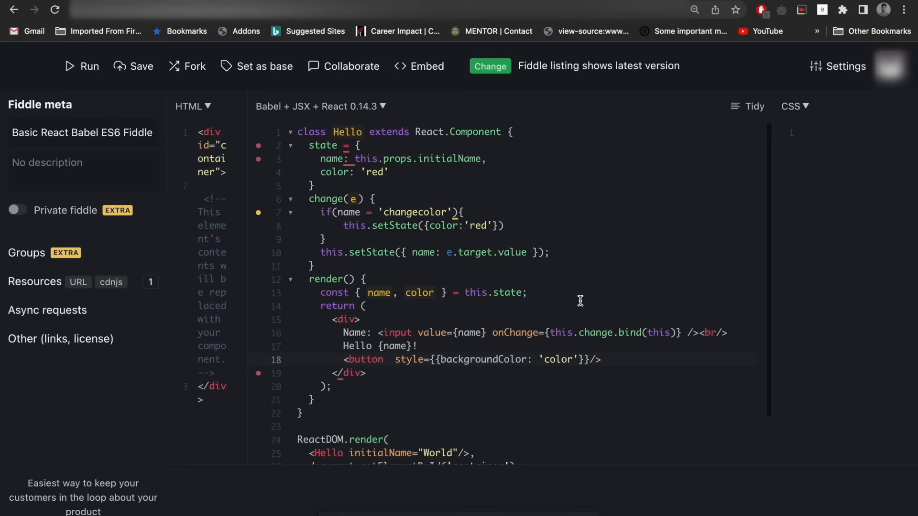
{"action": "left_click", "coordinate": [601, 359]}
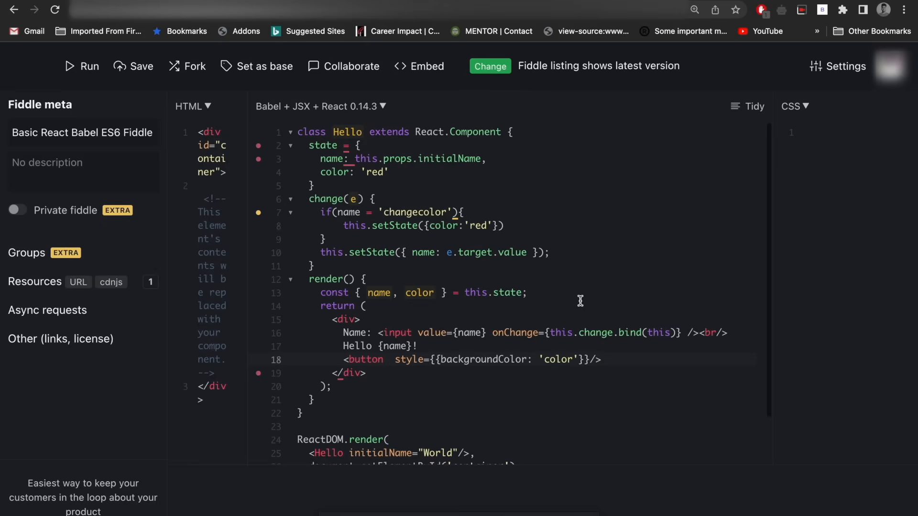
{"action": "left_click", "coordinate": [601, 359]}
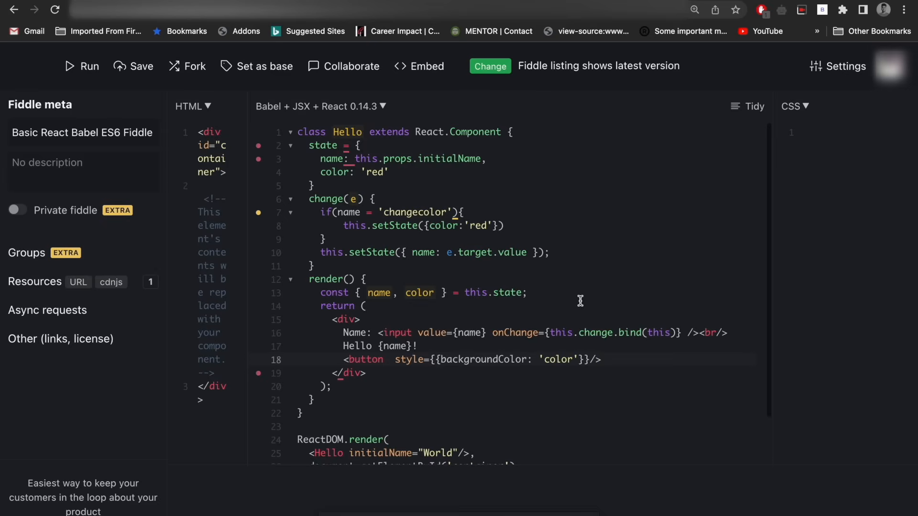
{"action": "left_click", "coordinate": [603, 360]}
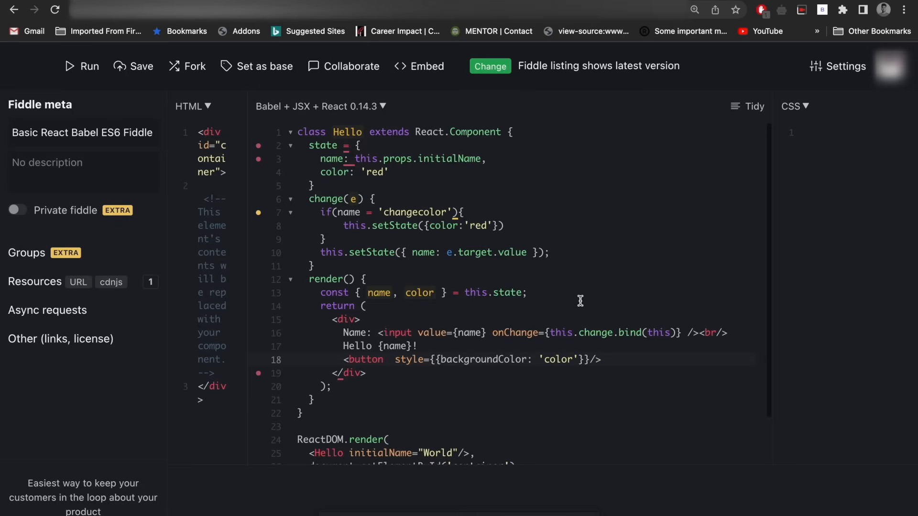
{"action": "left_click", "coordinate": [601, 359]}
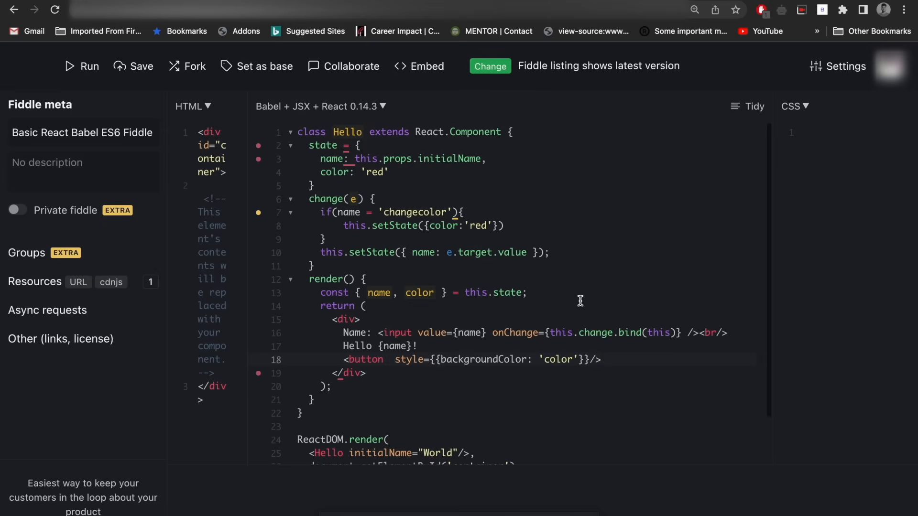
{"action": "mouse_move", "coordinate": [504, 313]}
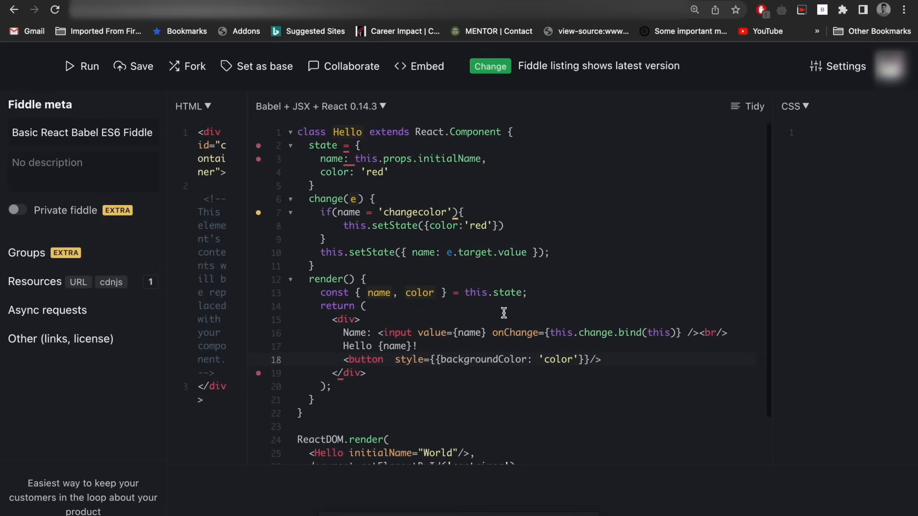